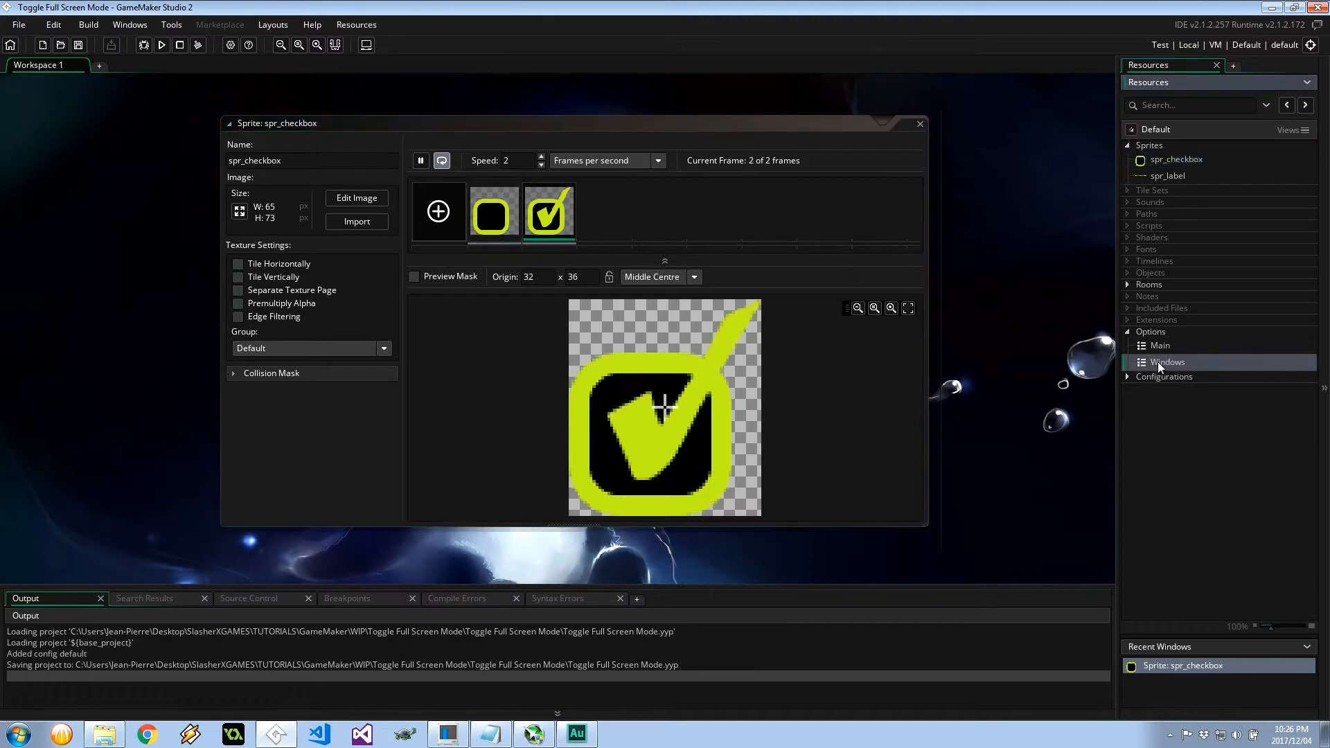
Enable Start fullscreen in the game's Windows Graphics options
left_click(1167, 362)
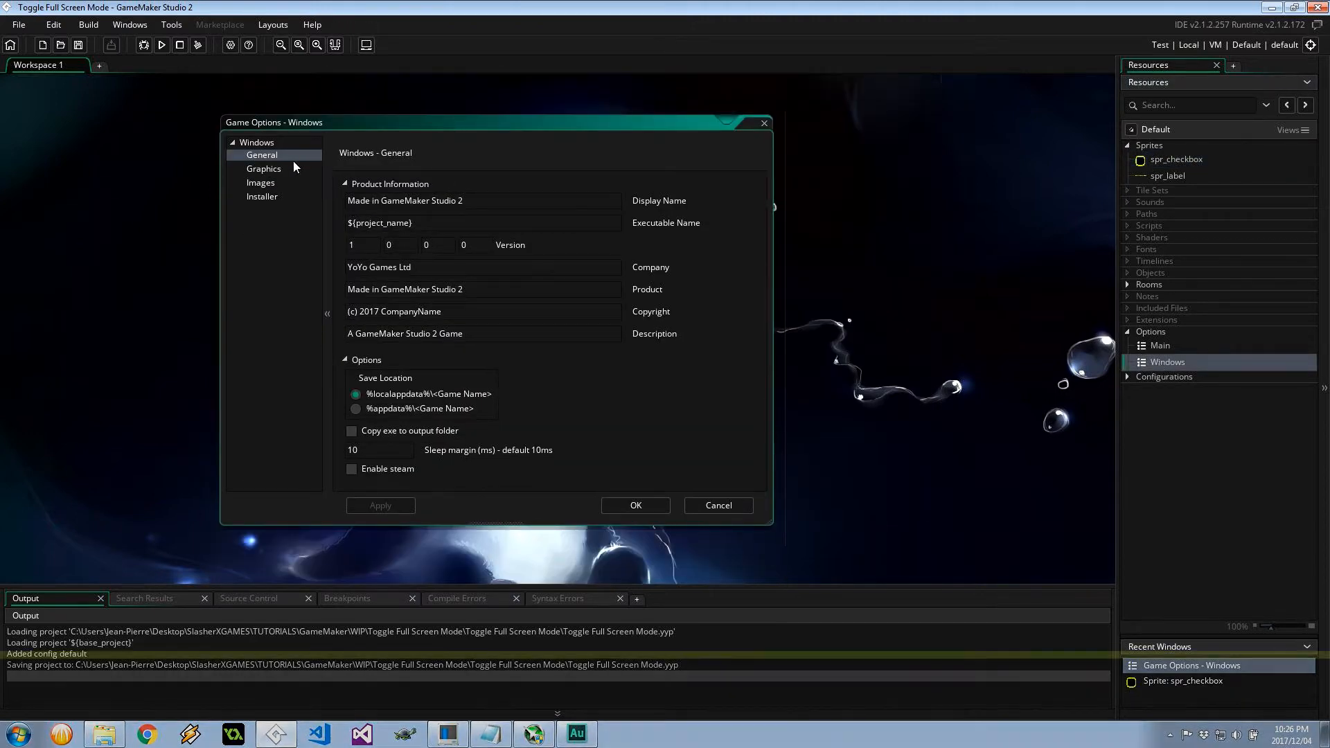
left_click(264, 169)
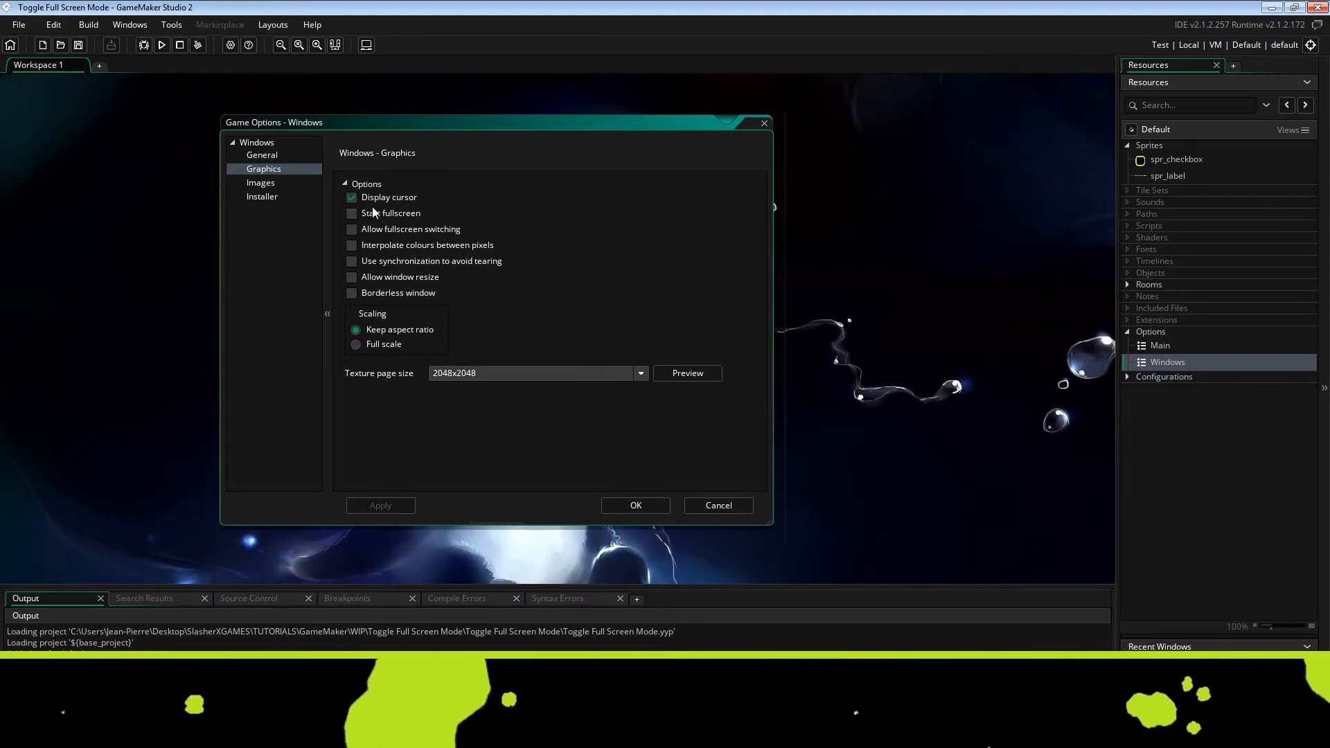
left_click(352, 213)
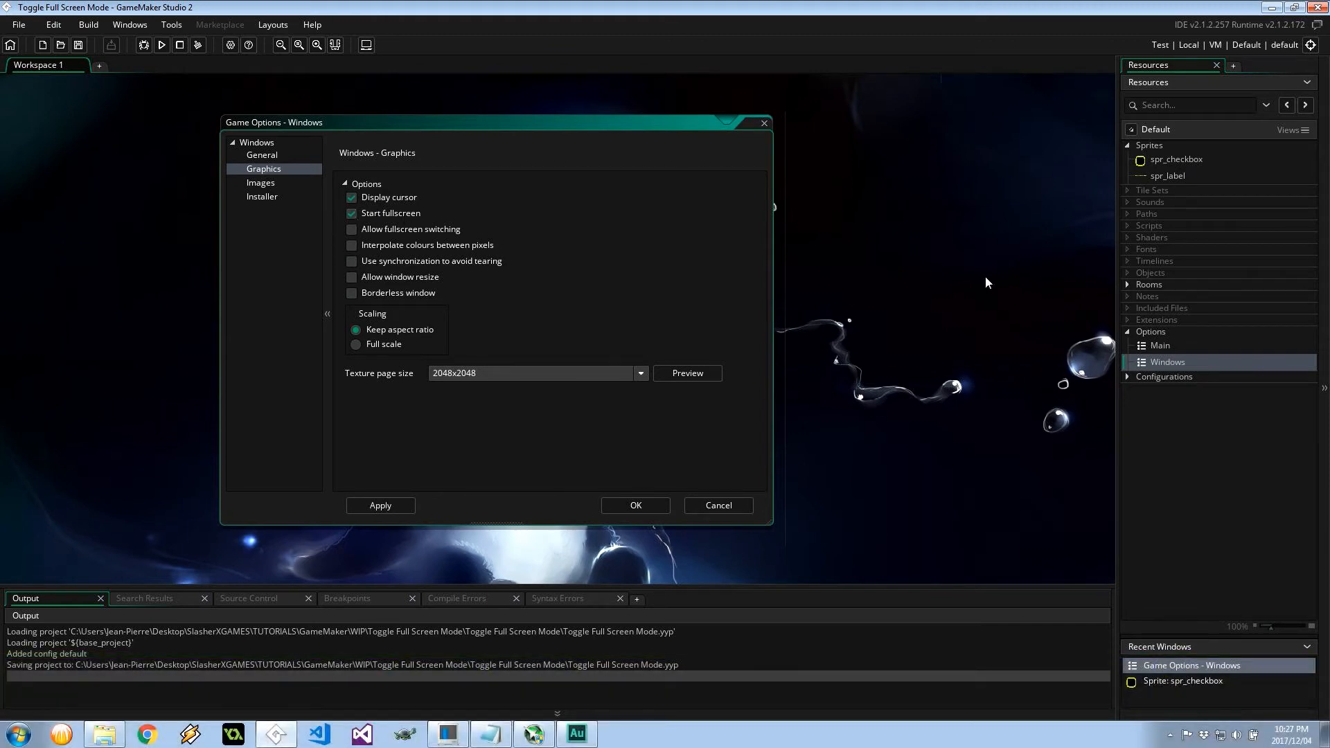
mouse_move(628, 463)
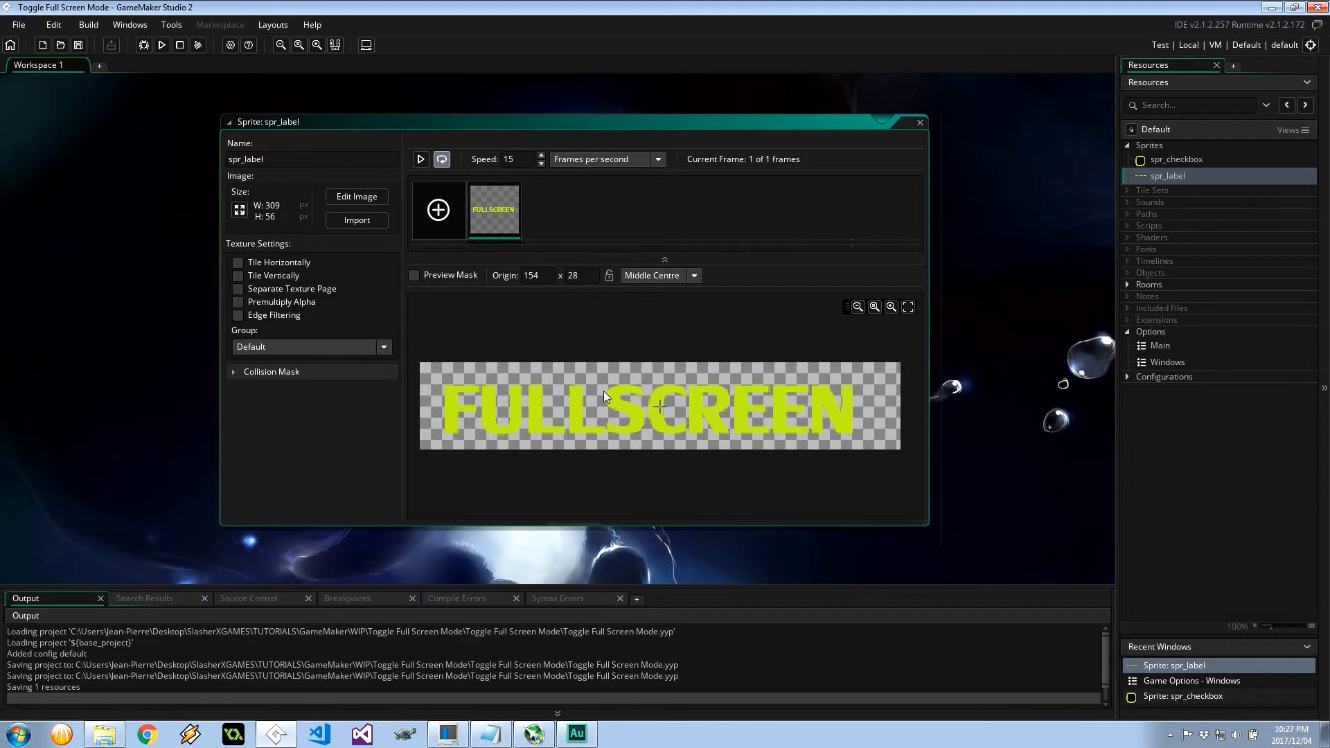
mouse_move(1165, 261)
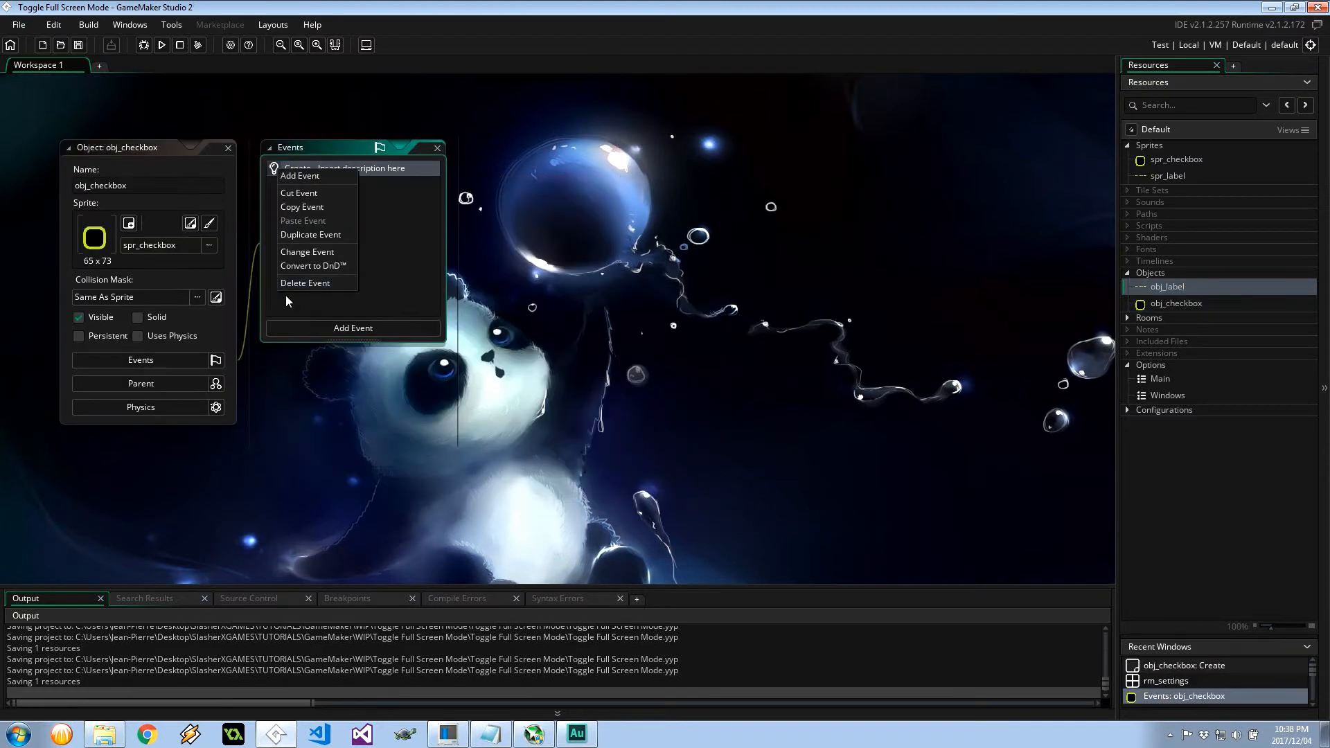
Recreate obj_checkbox's Create event, setting image_speed to 0 and checked = window_get_fullscreen()
left_click(306, 283)
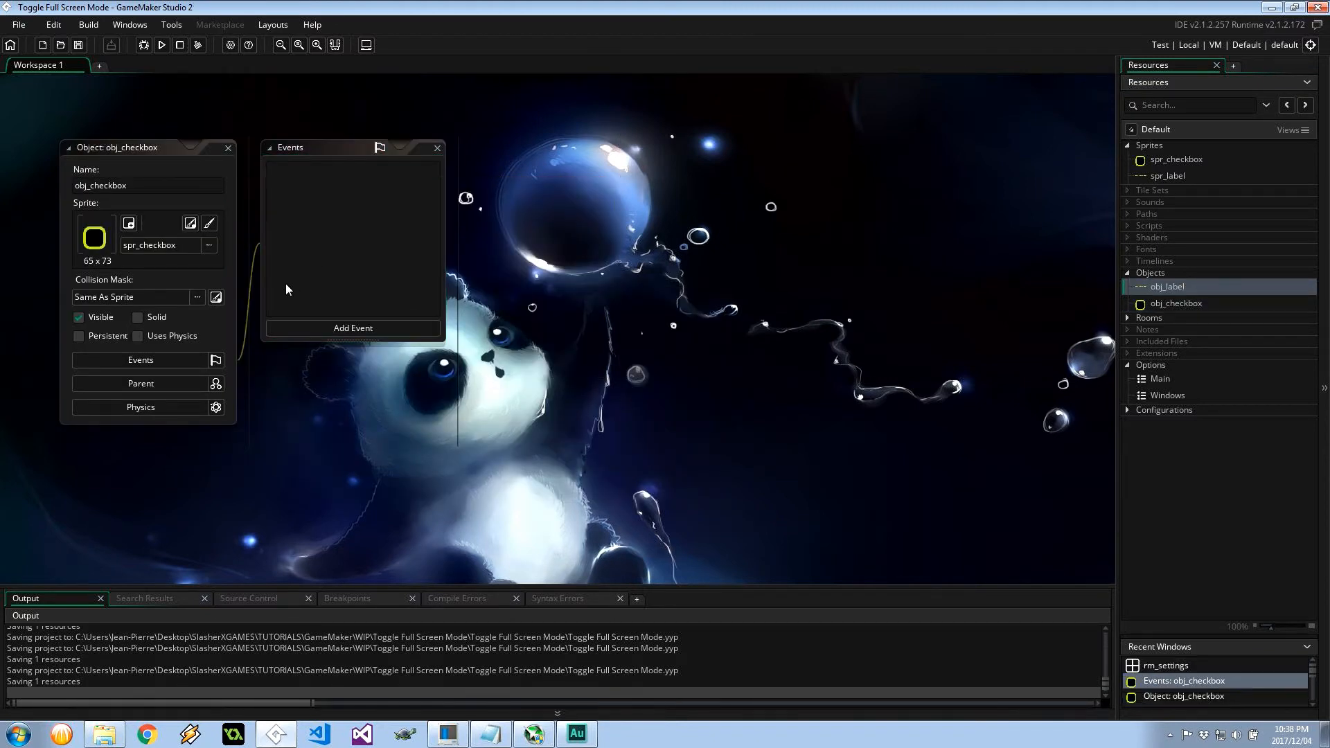
left_click(352, 328)
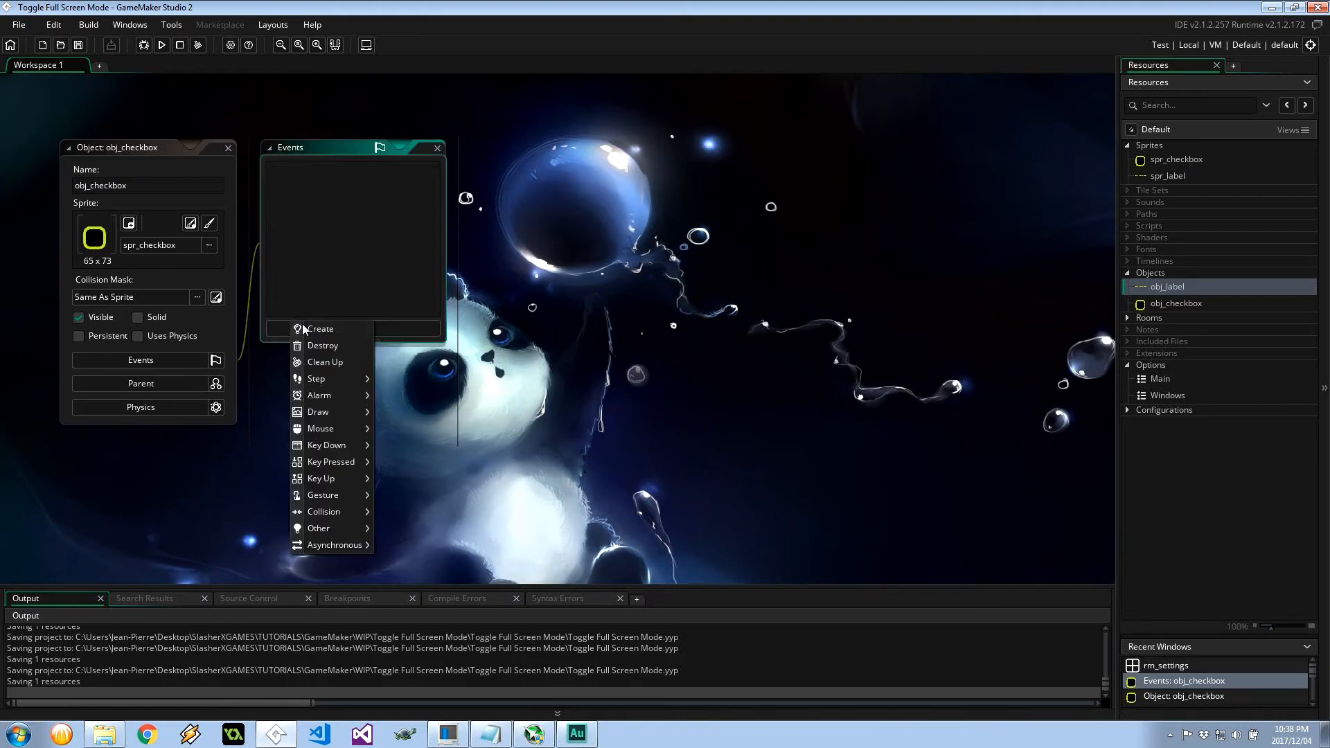
left_click(320, 328)
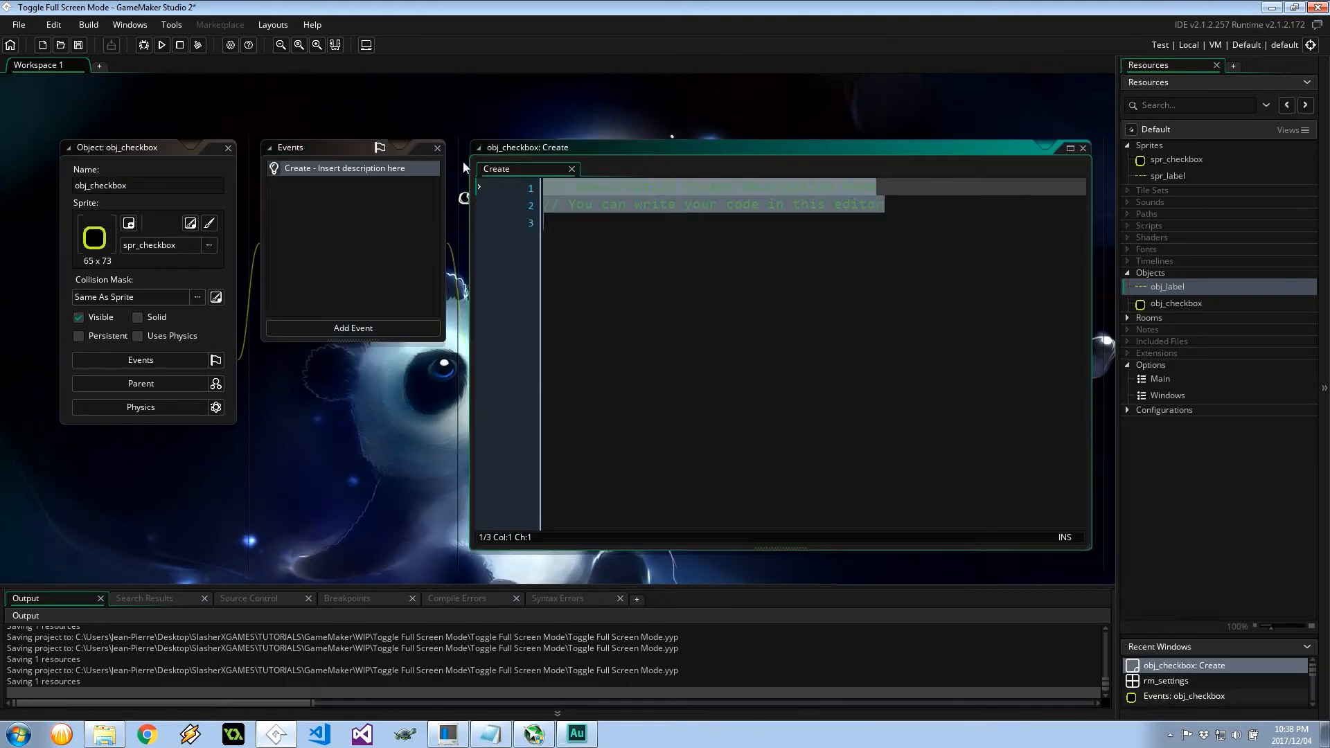
type("image_speed = 0;")
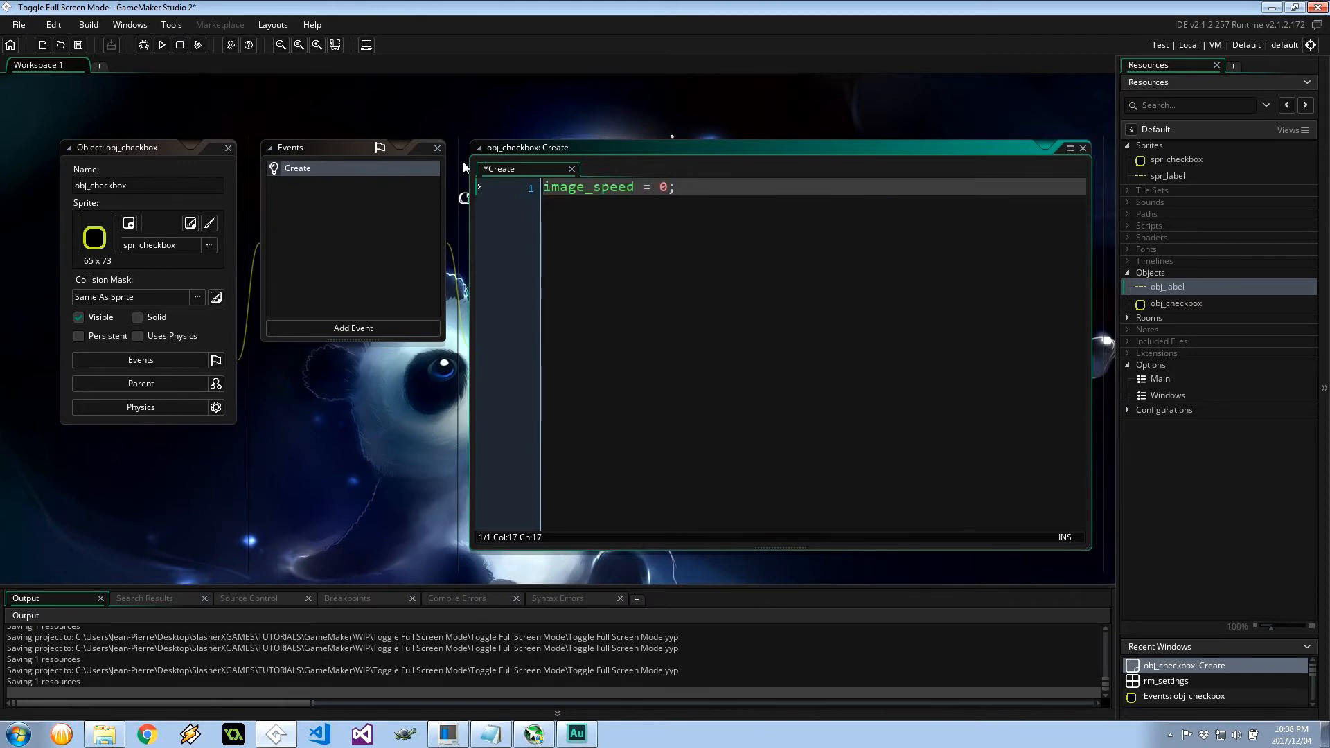
type("check")
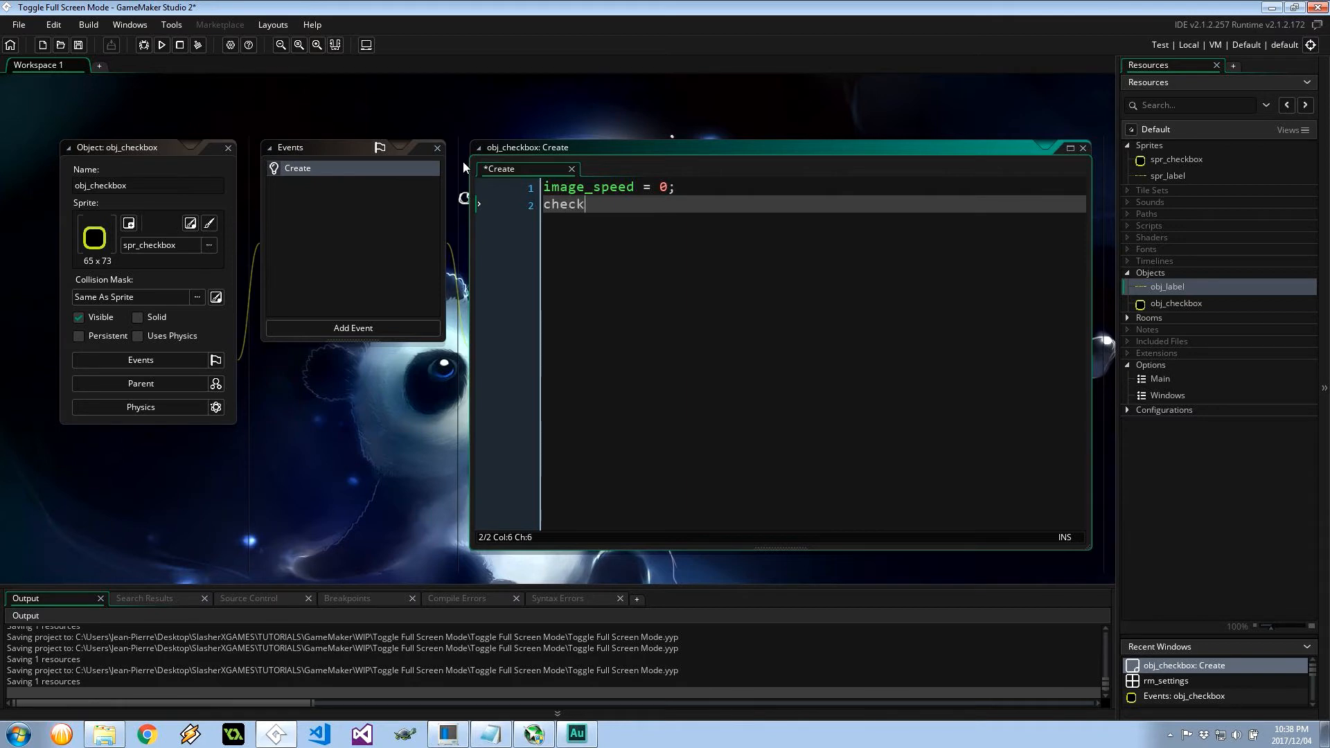
type("ed =")
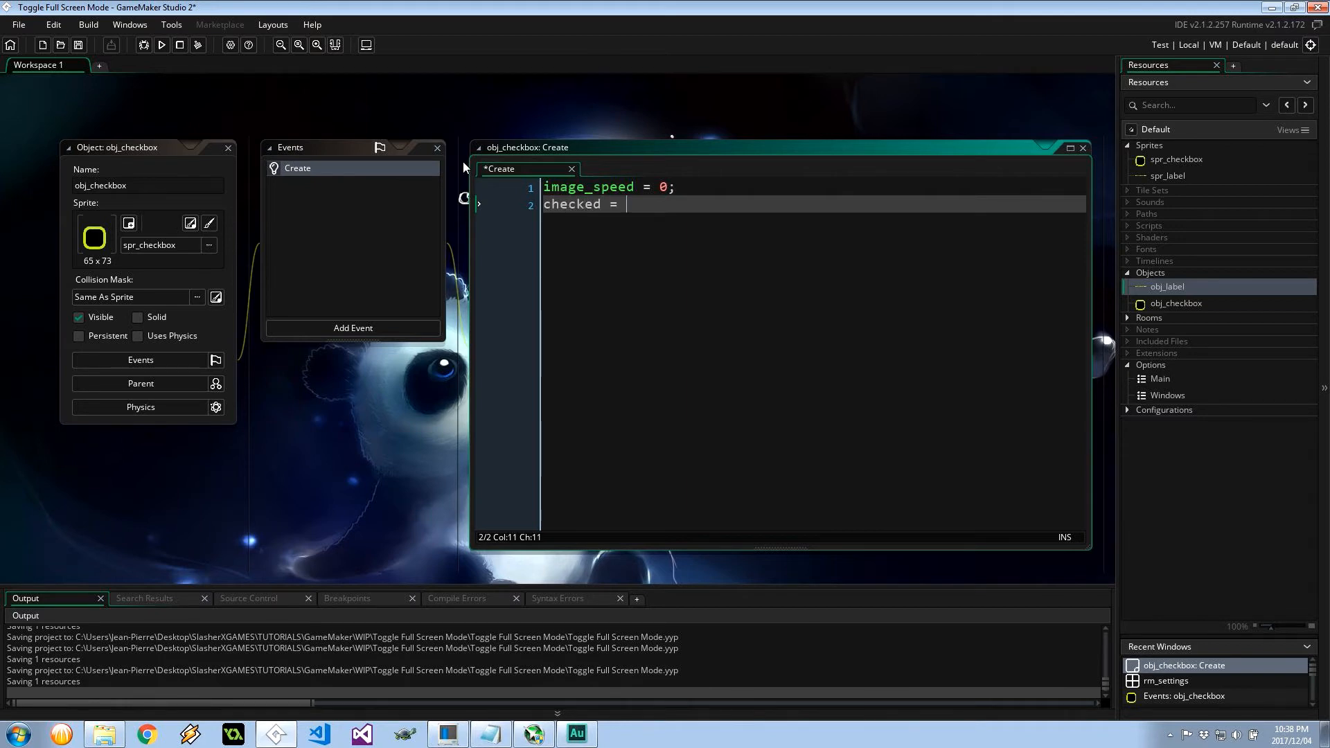
type("window_get_")
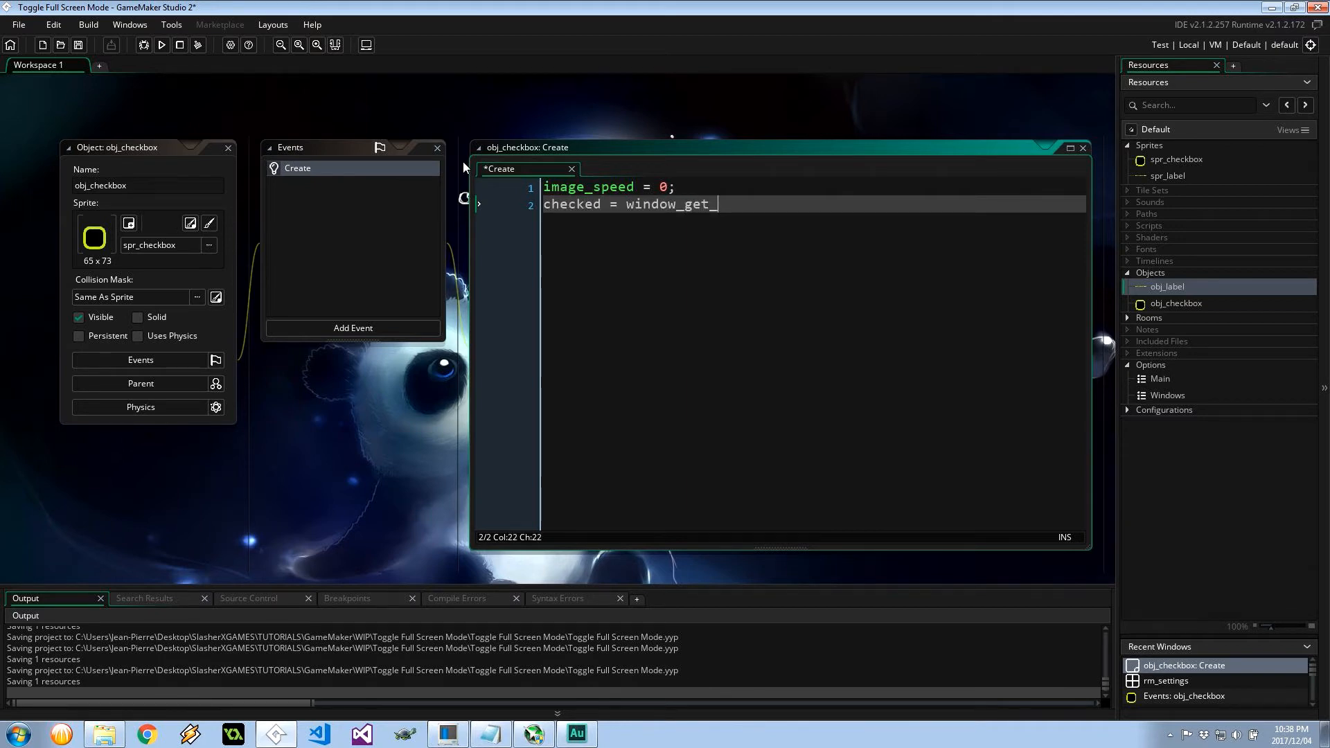
type("fullscreen();")
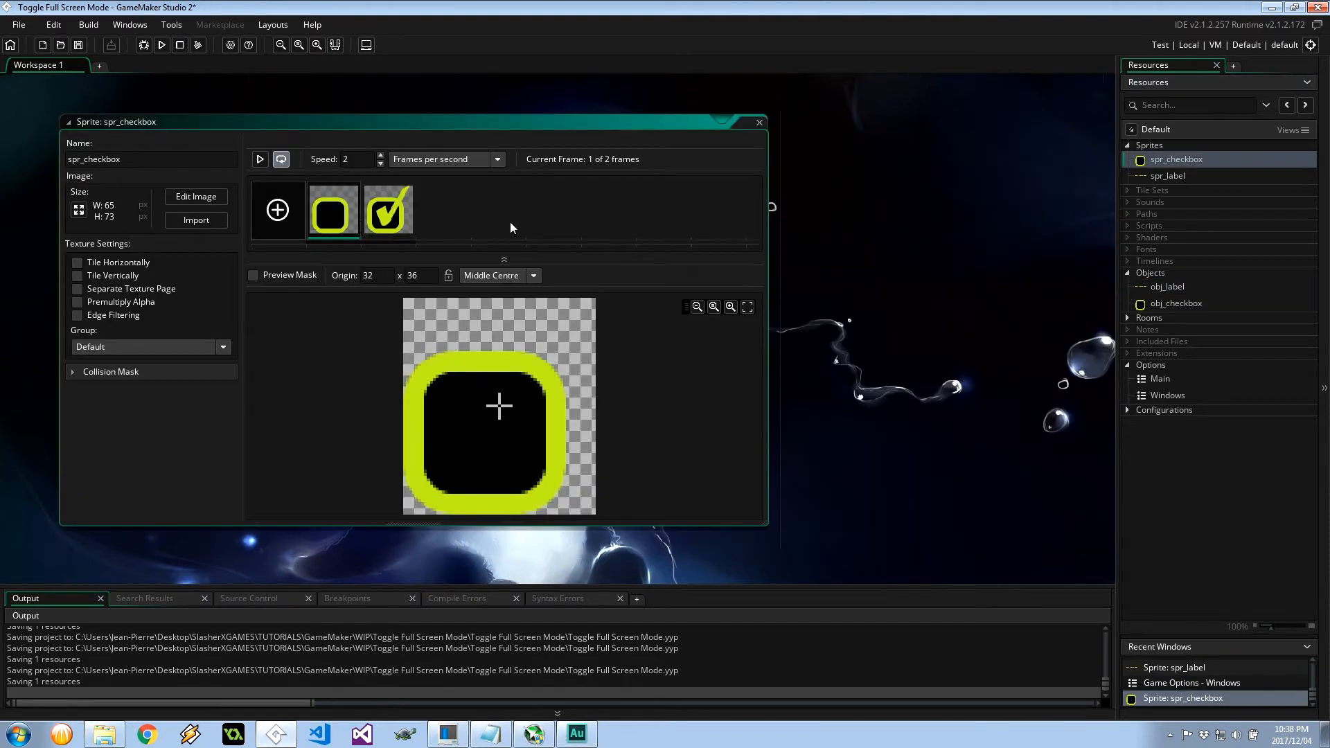
mouse_move(388, 209)
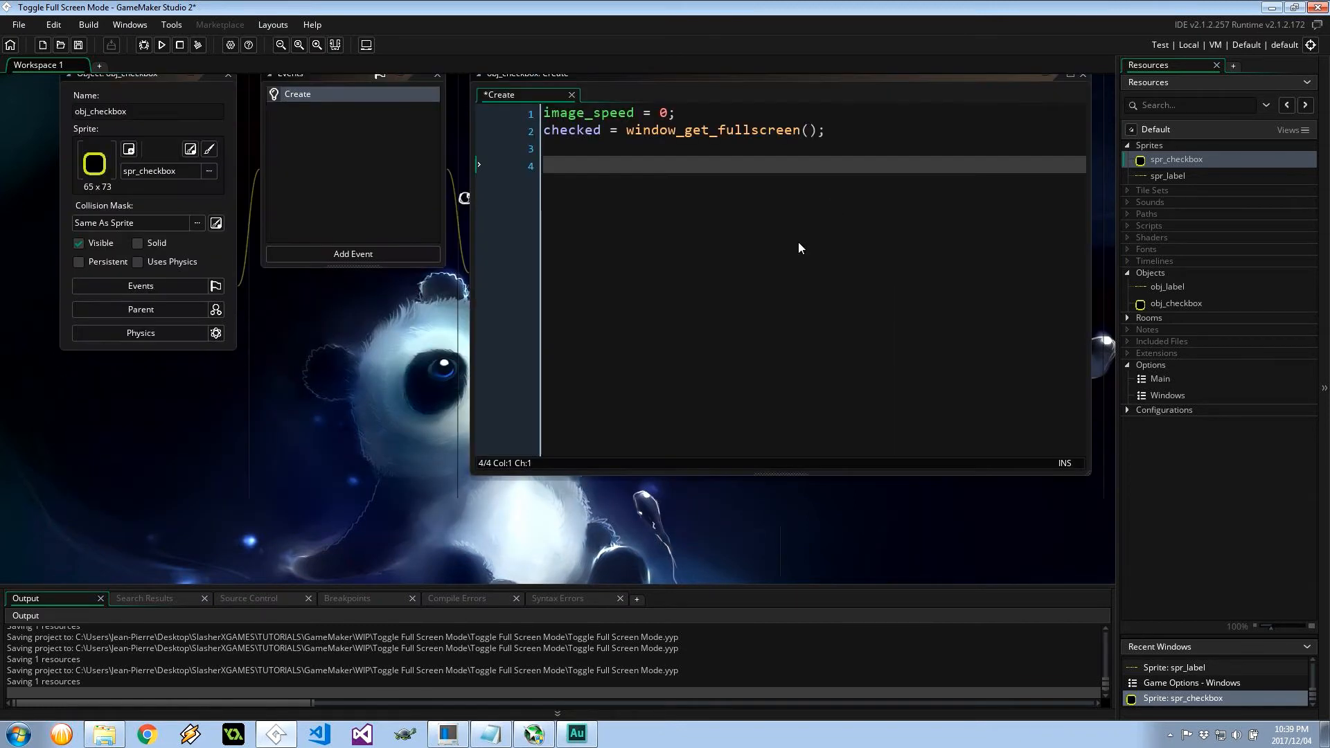
Add an if/else setting image_index to 1 when checked, otherwise 0
type("if (check")
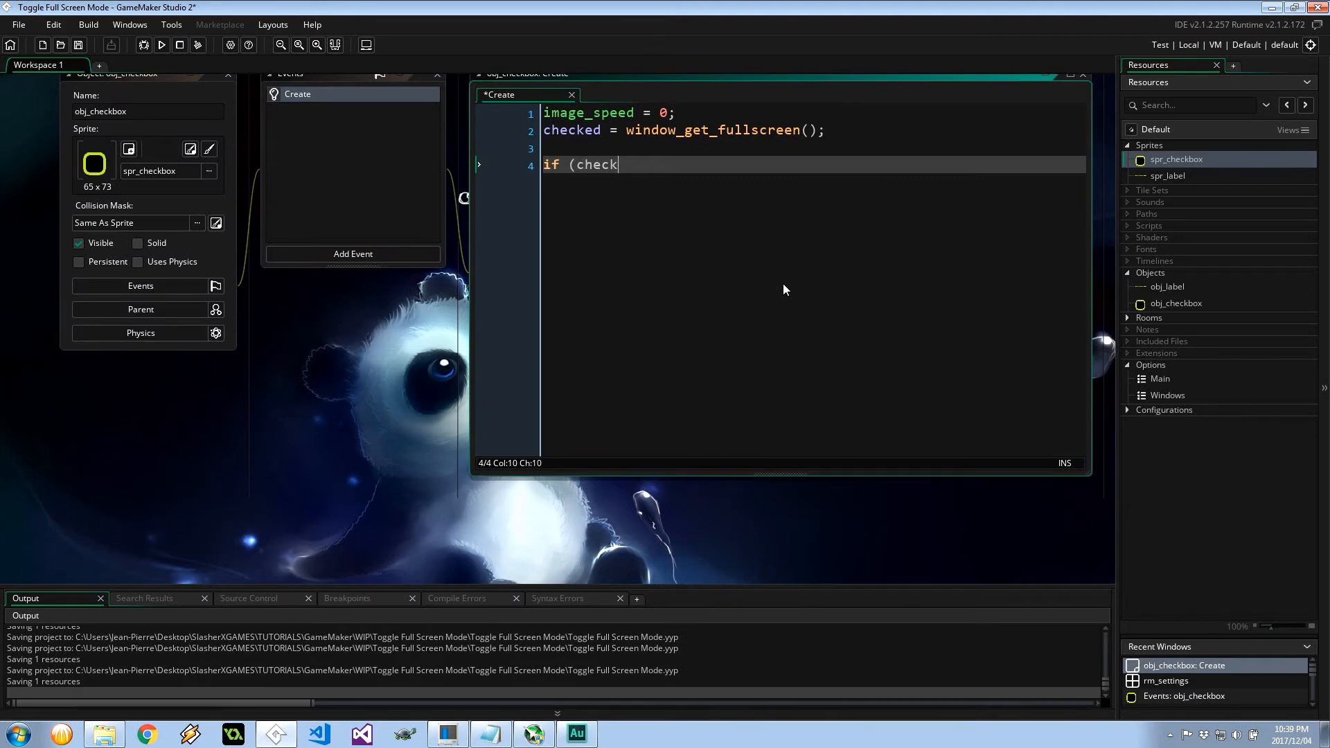
type("ed){")
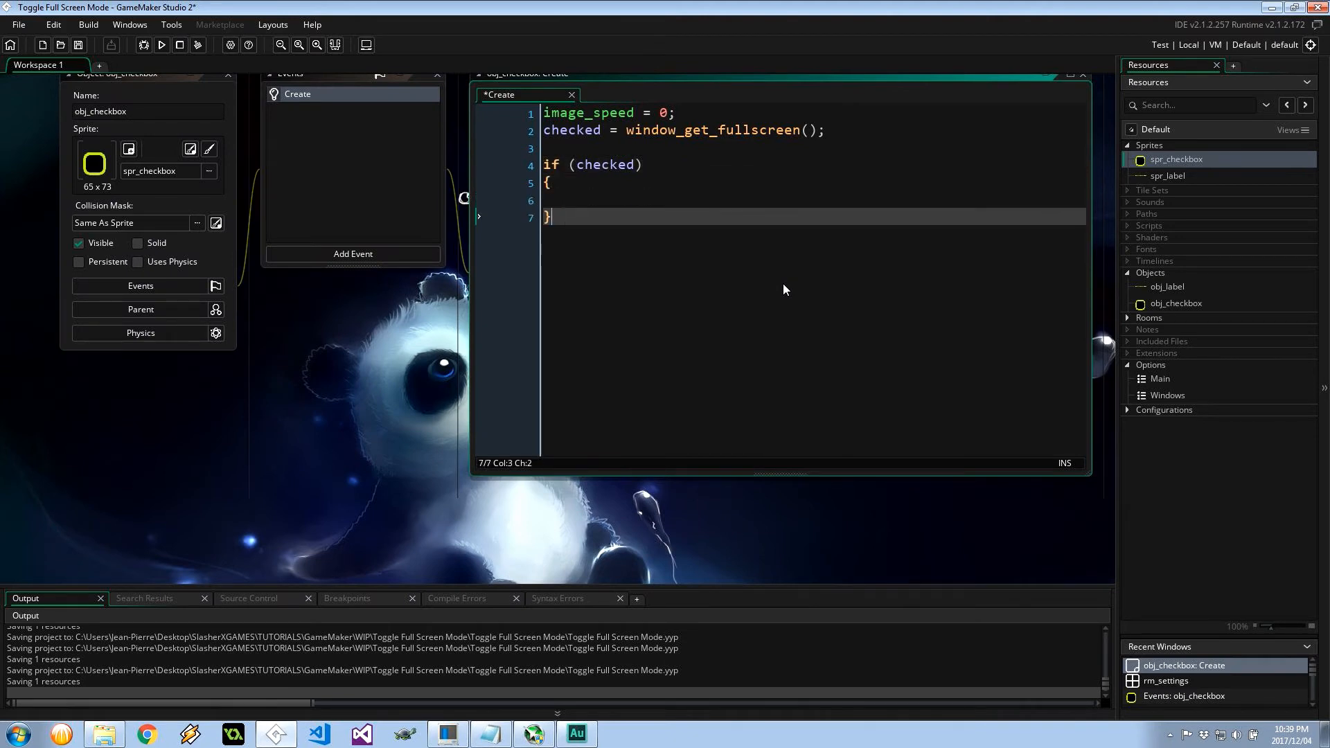
type("image")
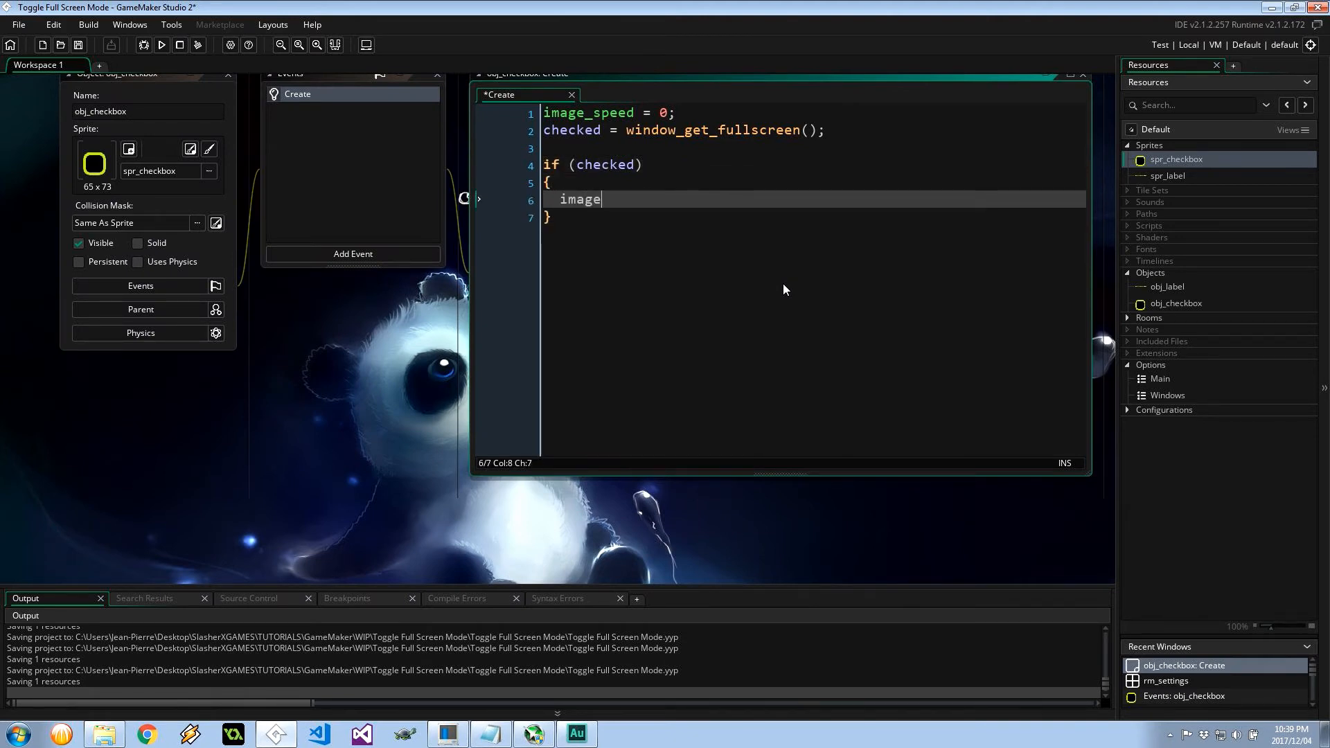
type("_index = 1;")
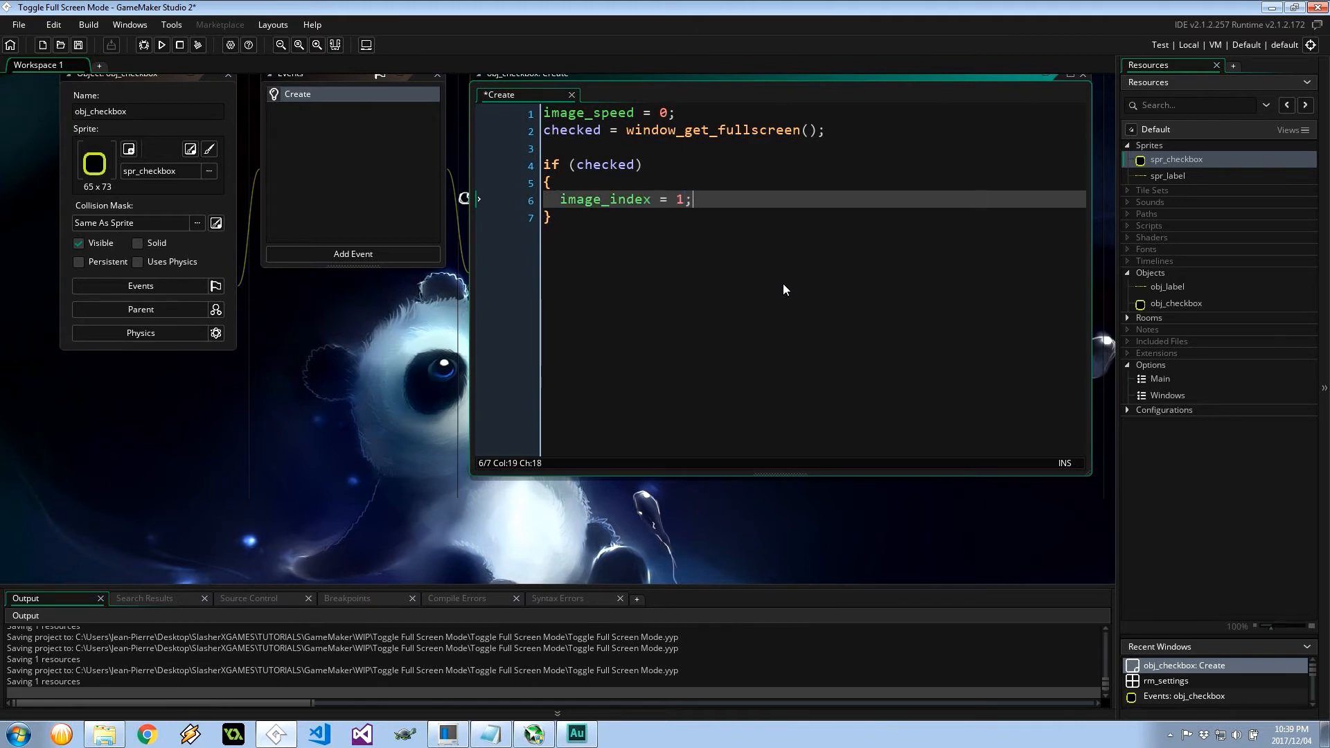
type("else{")
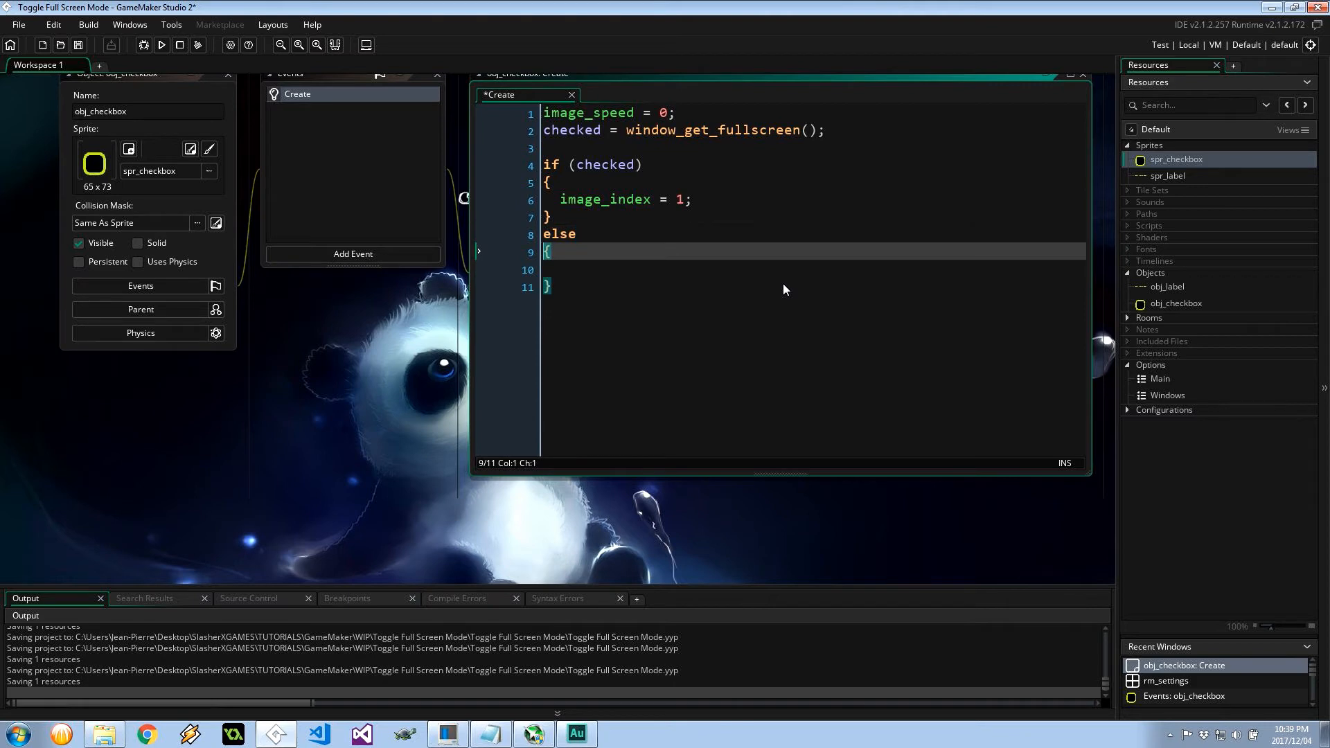
type("image_index = 0;")
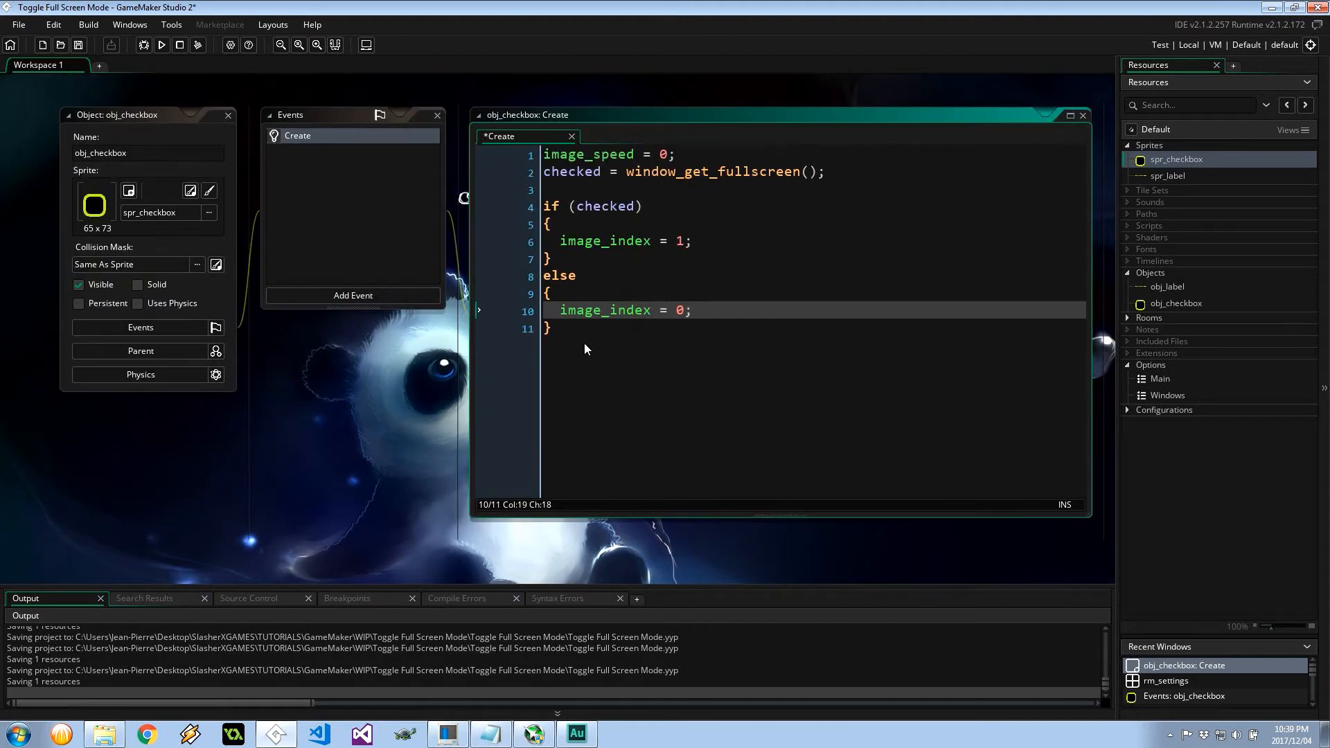
mouse_move(556, 338)
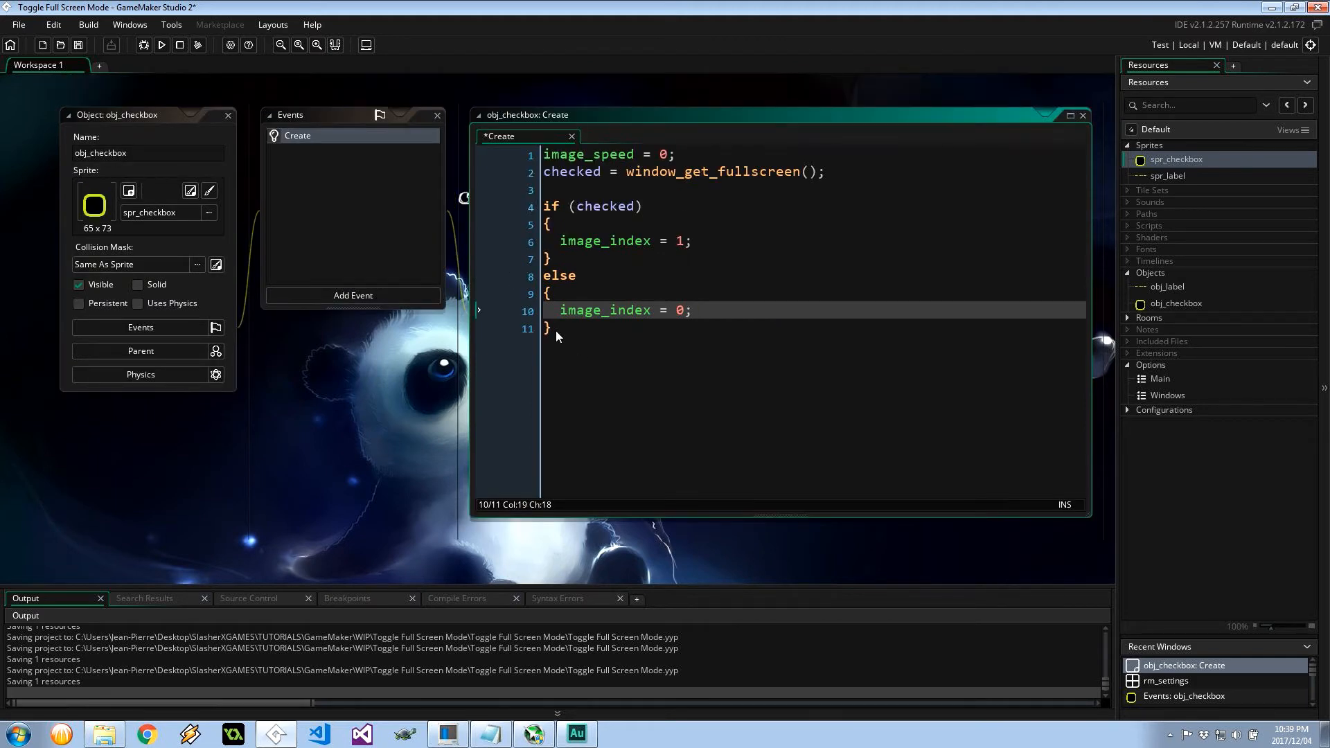
left_click(352, 295)
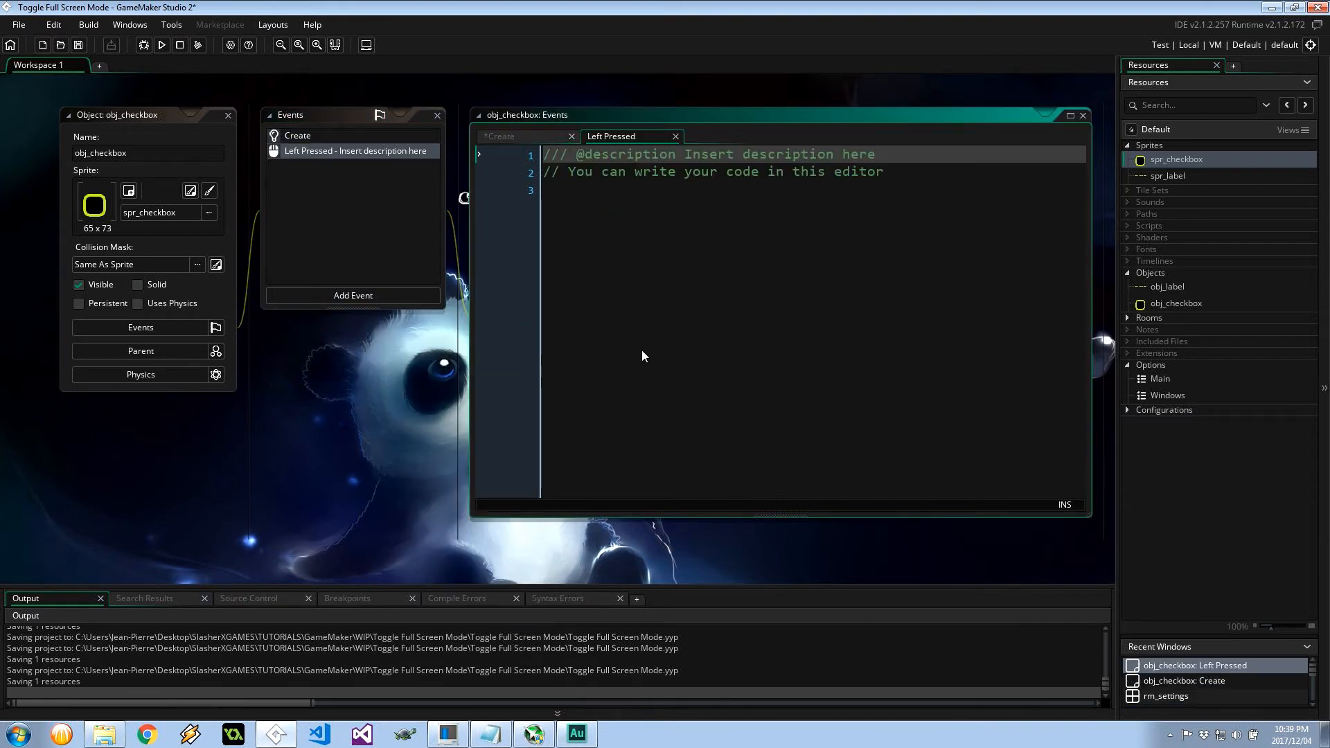
In the Left Pressed event, write image_index++ and checked = !checked
type("image")
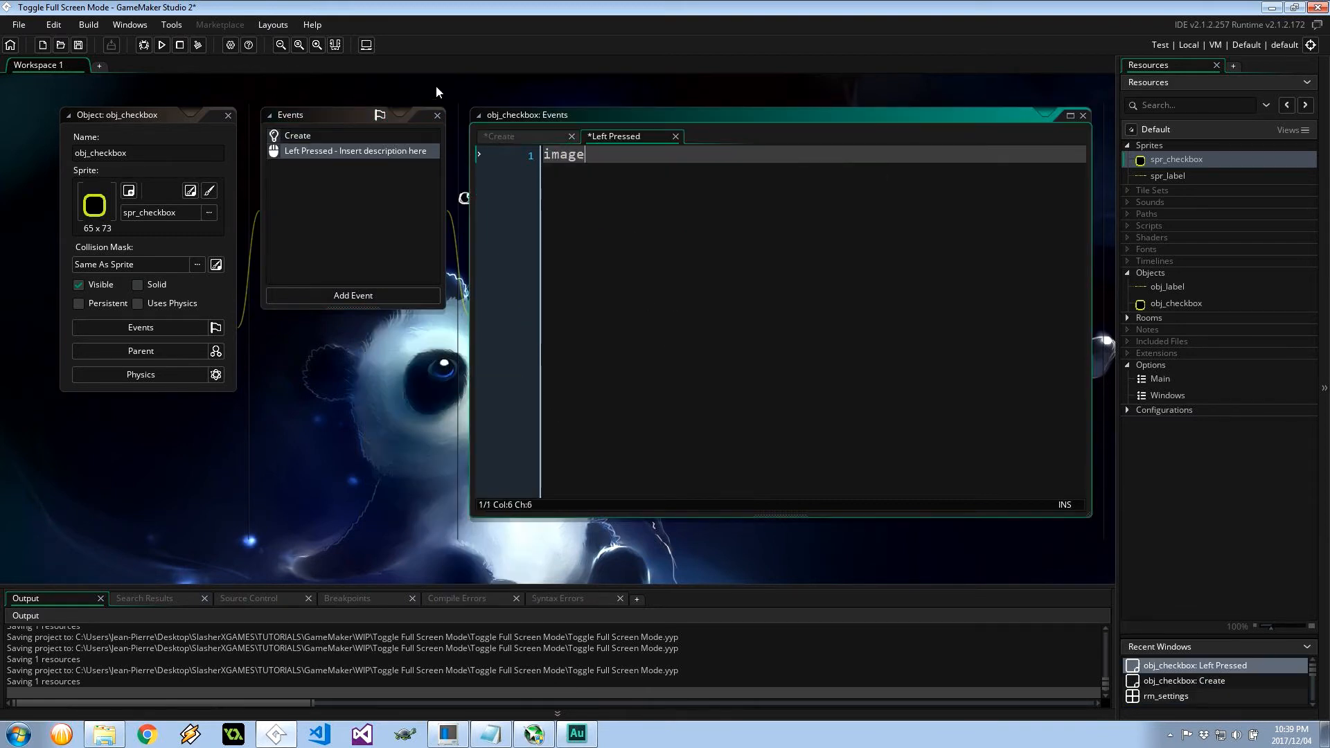
type("_index++;")
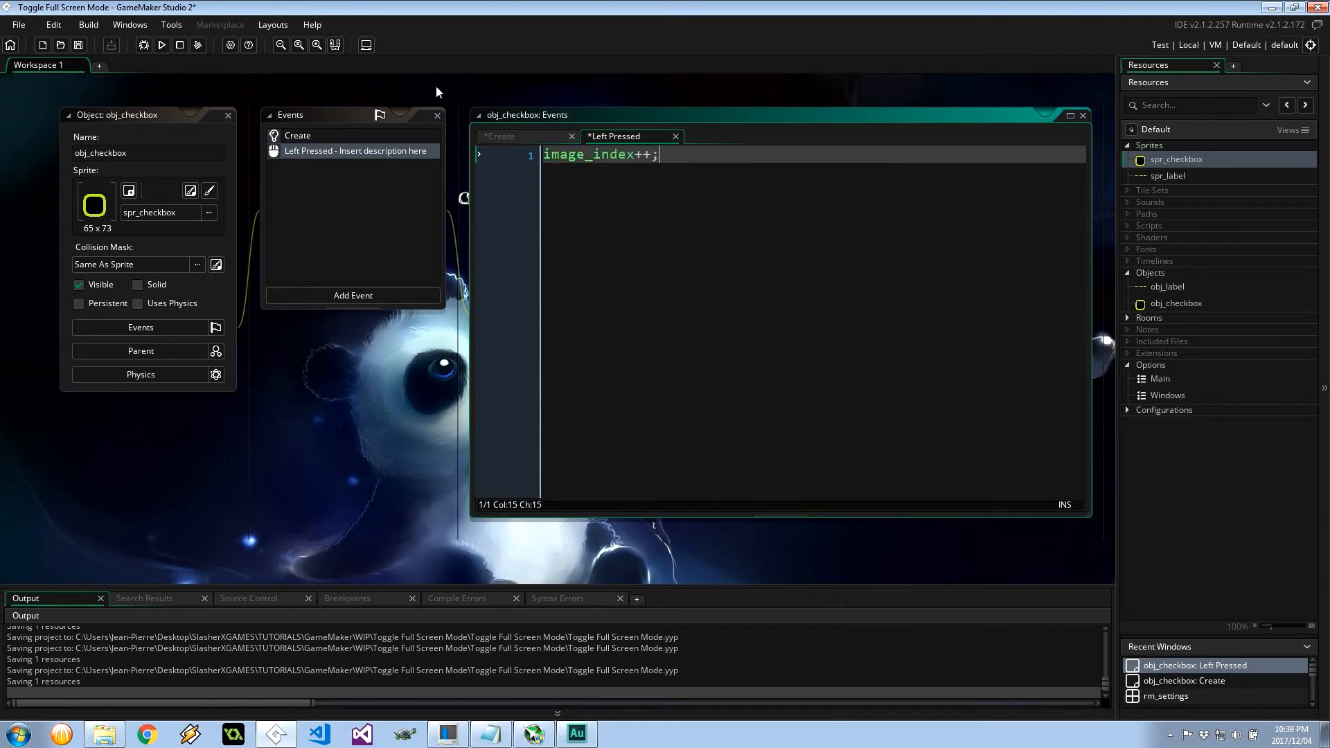
type("checked = !checke")
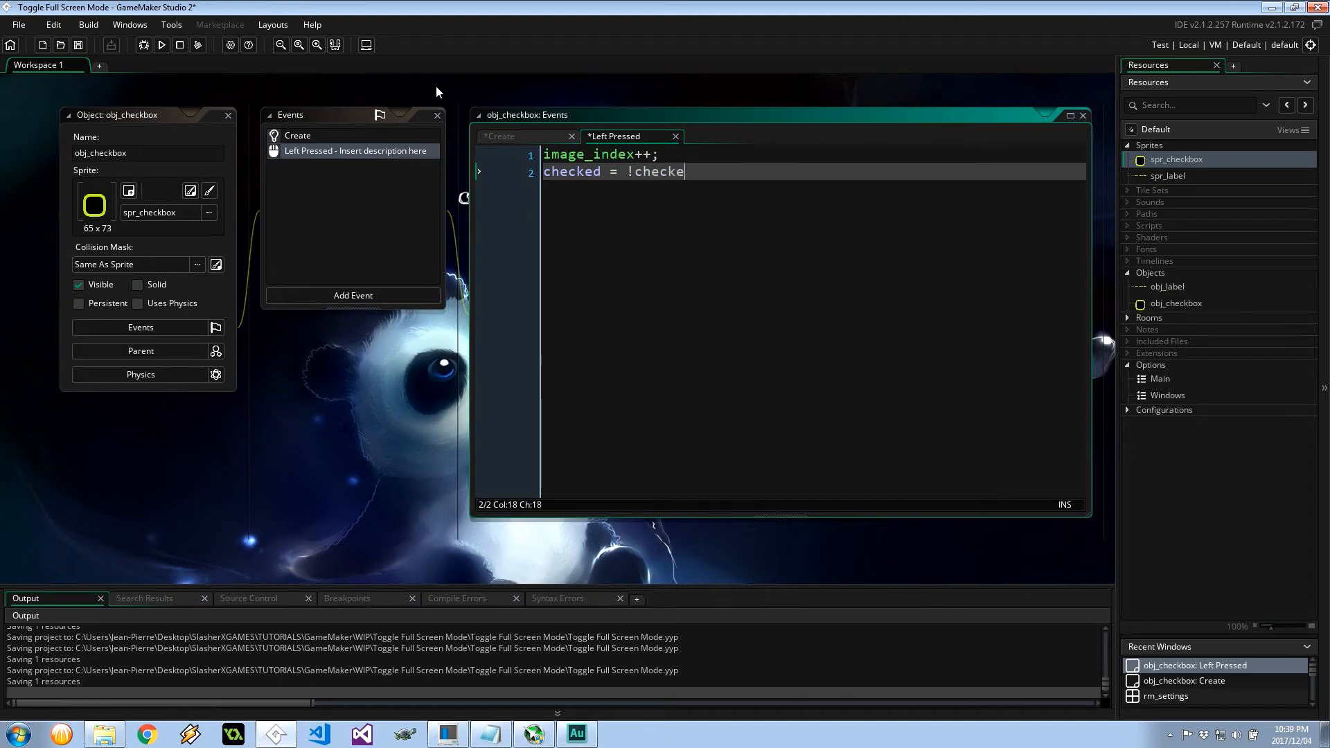
type("d;")
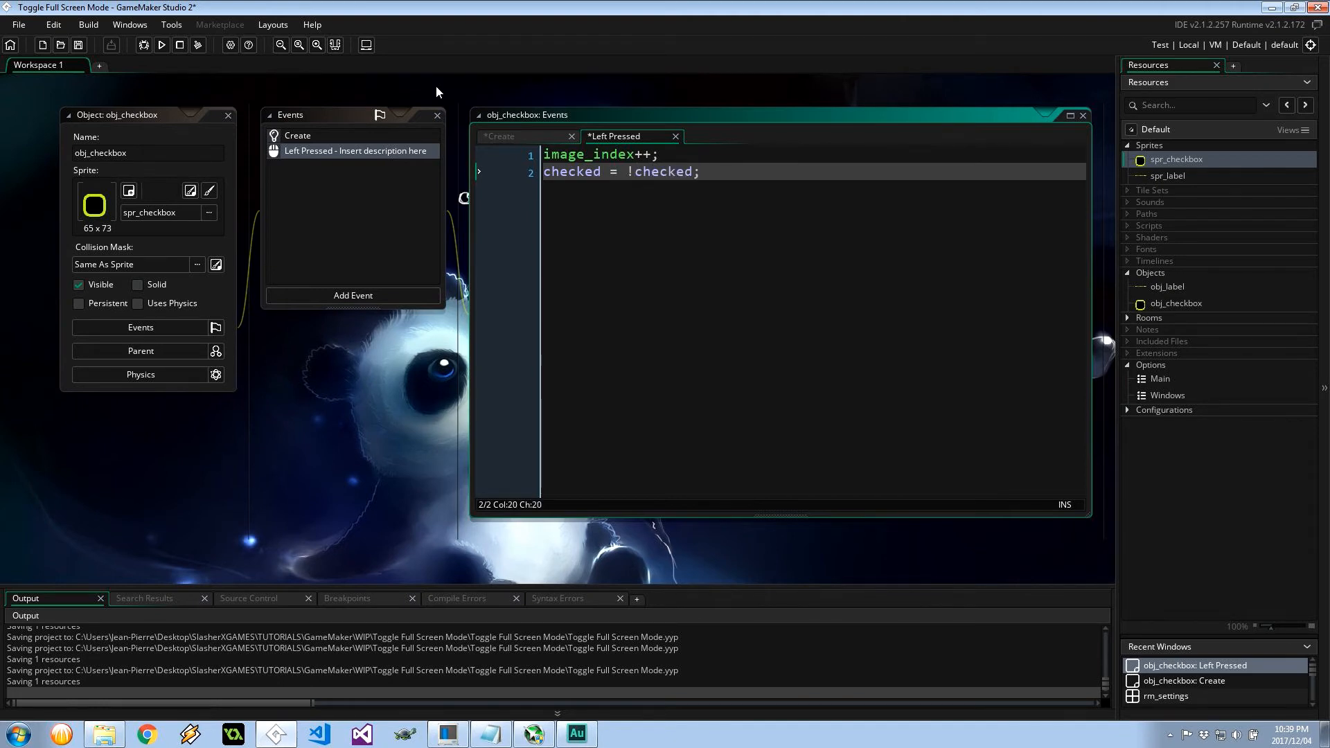
key("enter")
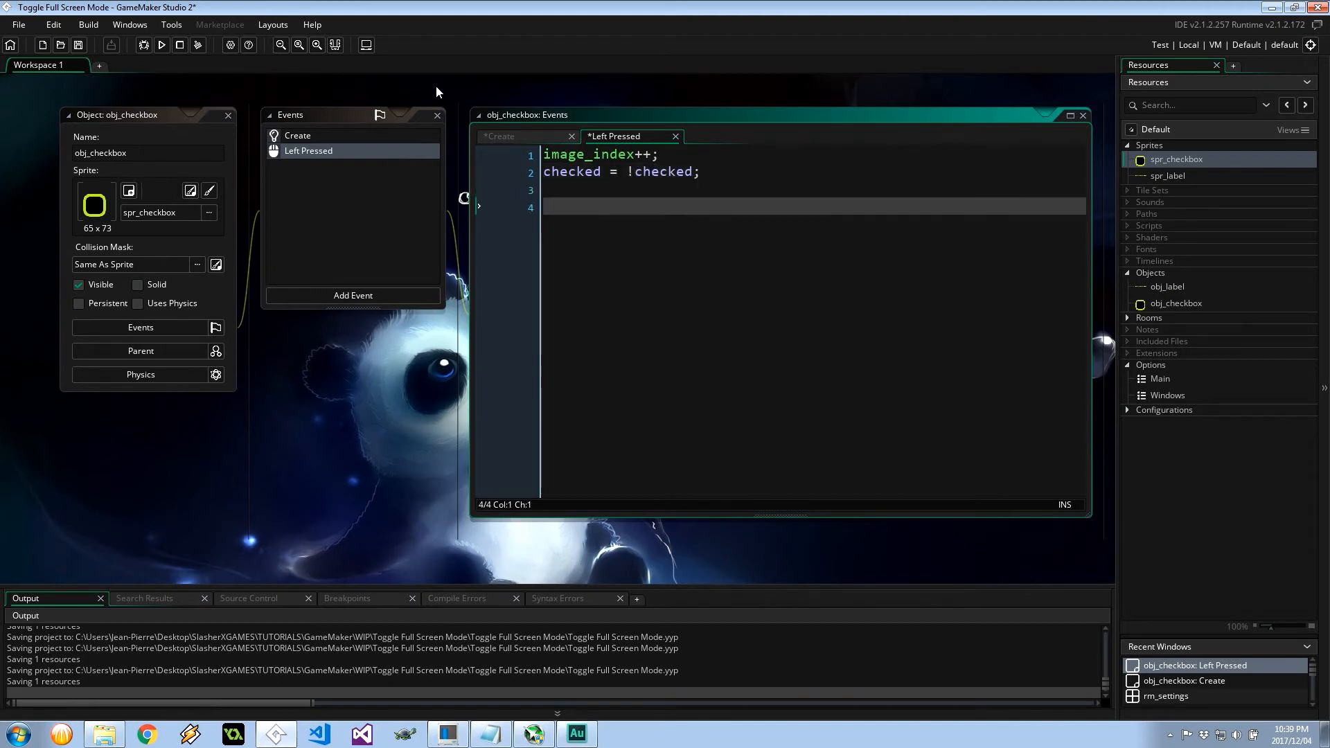
Call window_set_fullscreen(checked) to apply the toggled state
type("window_set_")
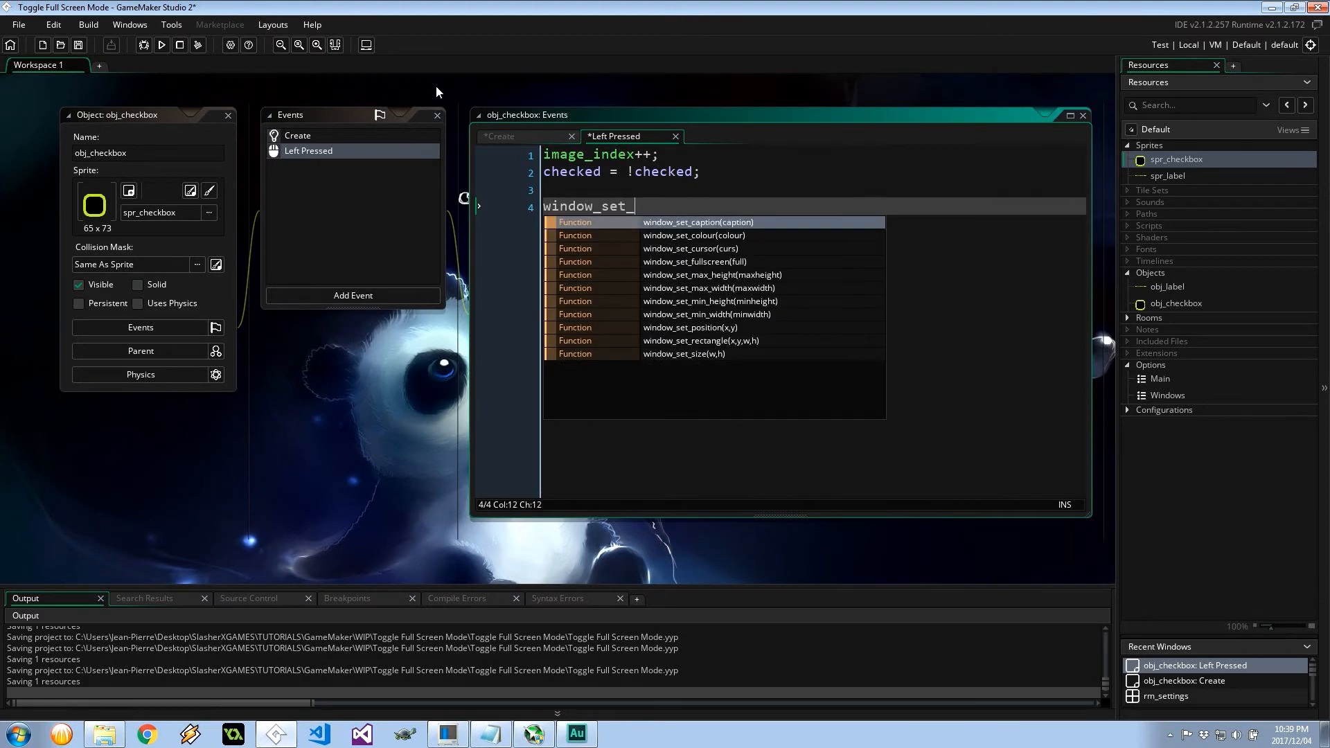
type("fullscreen(")
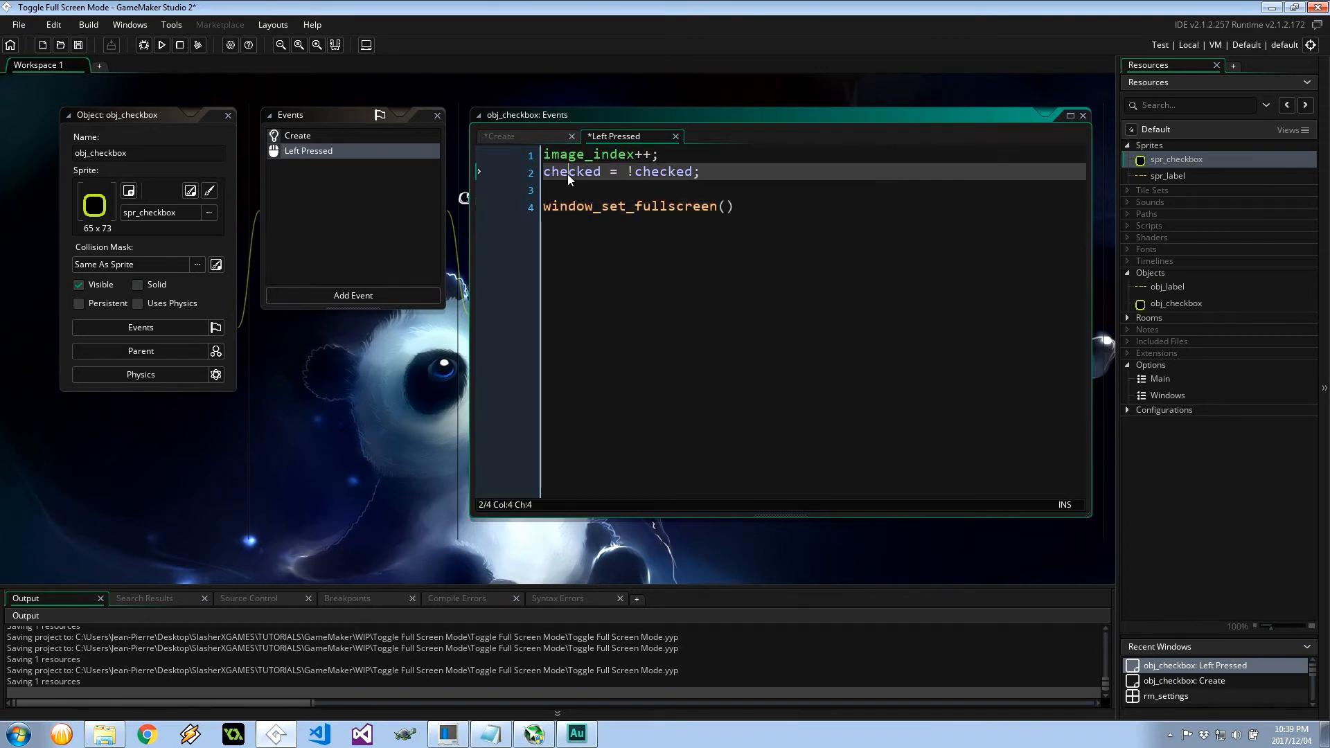
type("checked")
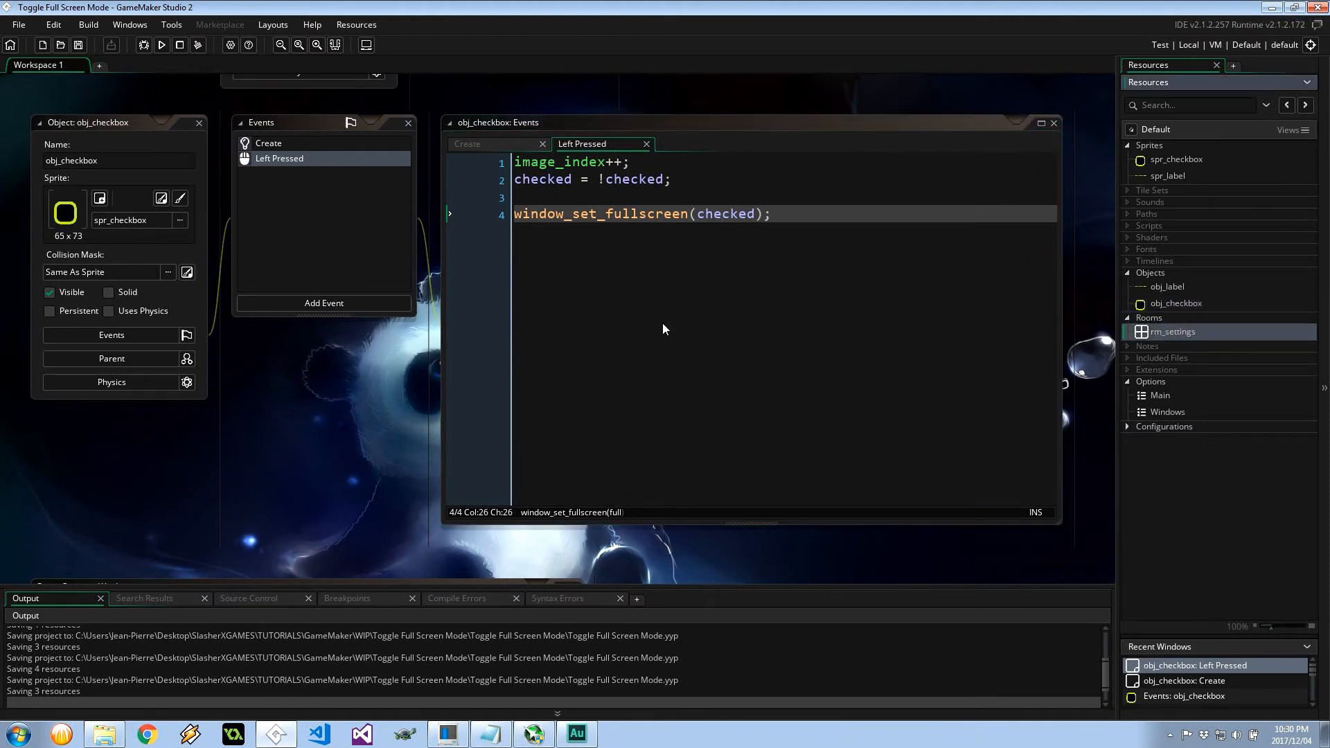
double_click(1174, 332)
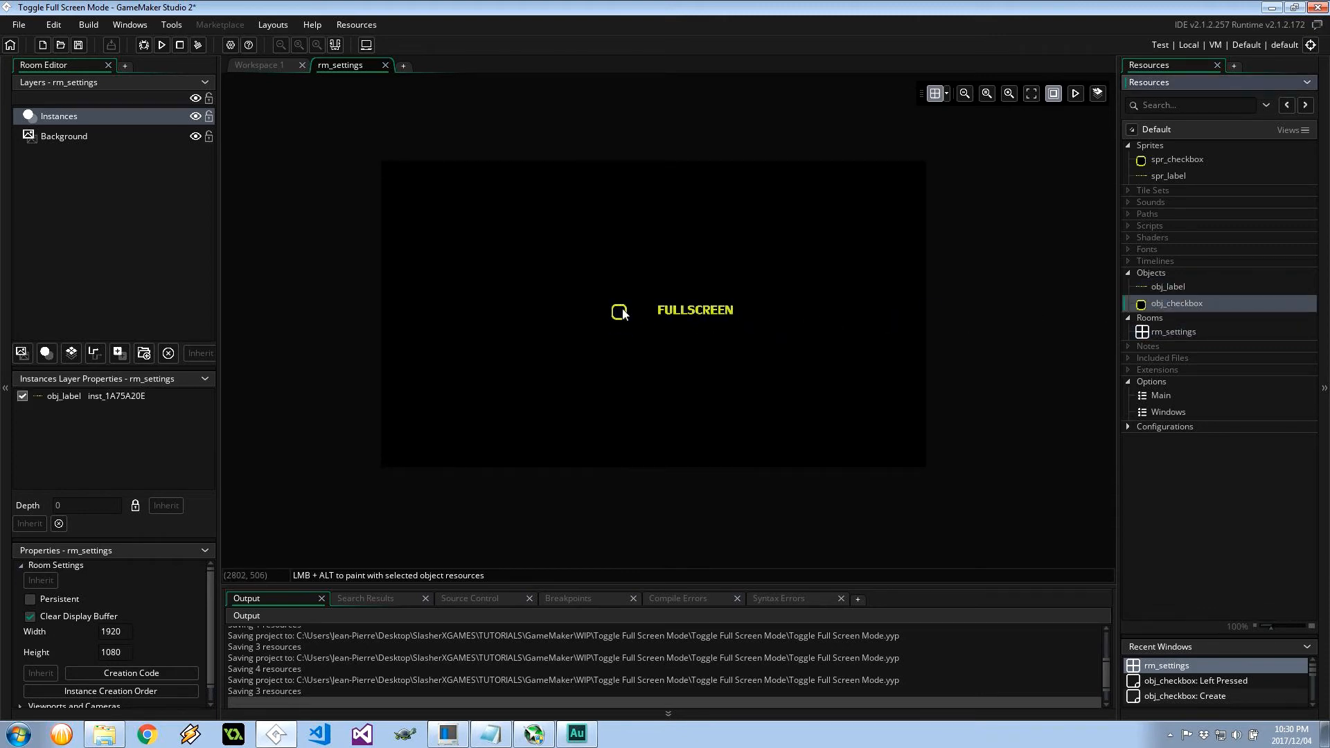
Place an obj_checkbox instance just left of the FULLSCREEN label in rm_settings
left_click(619, 313)
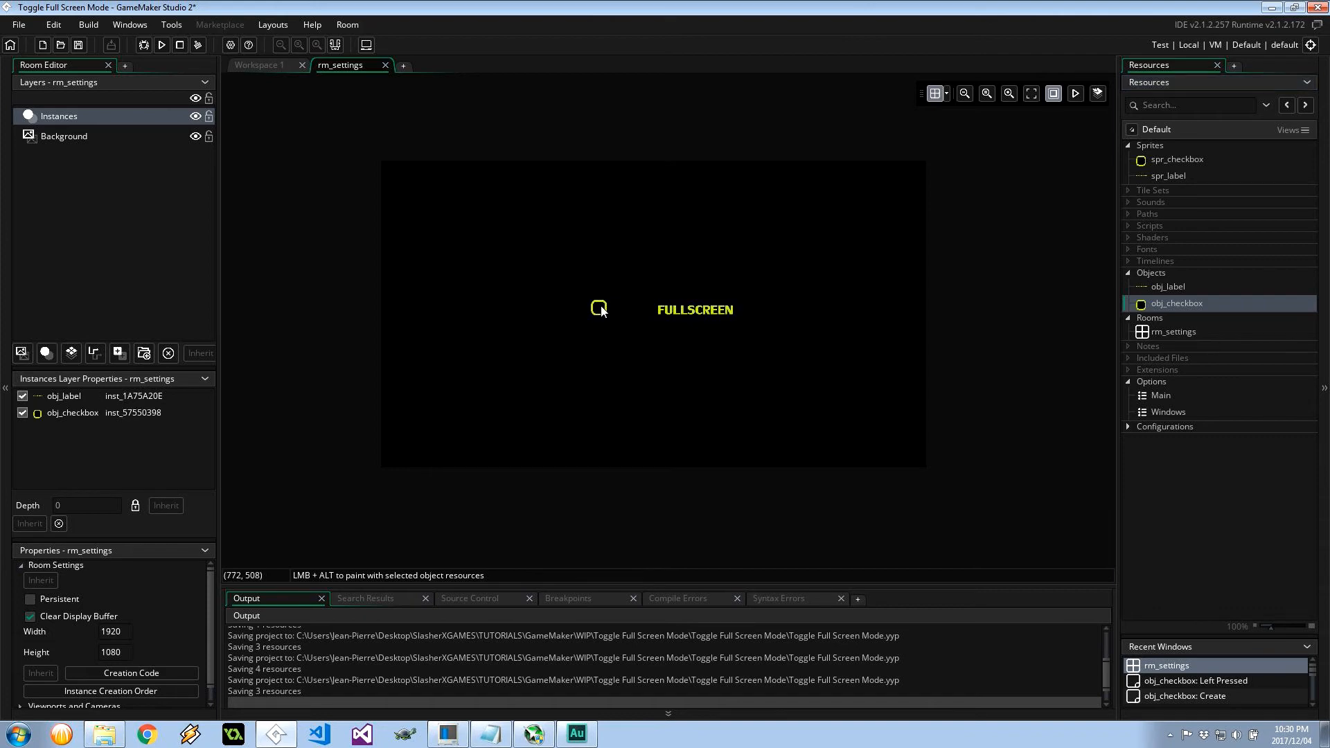
left_click(695, 311)
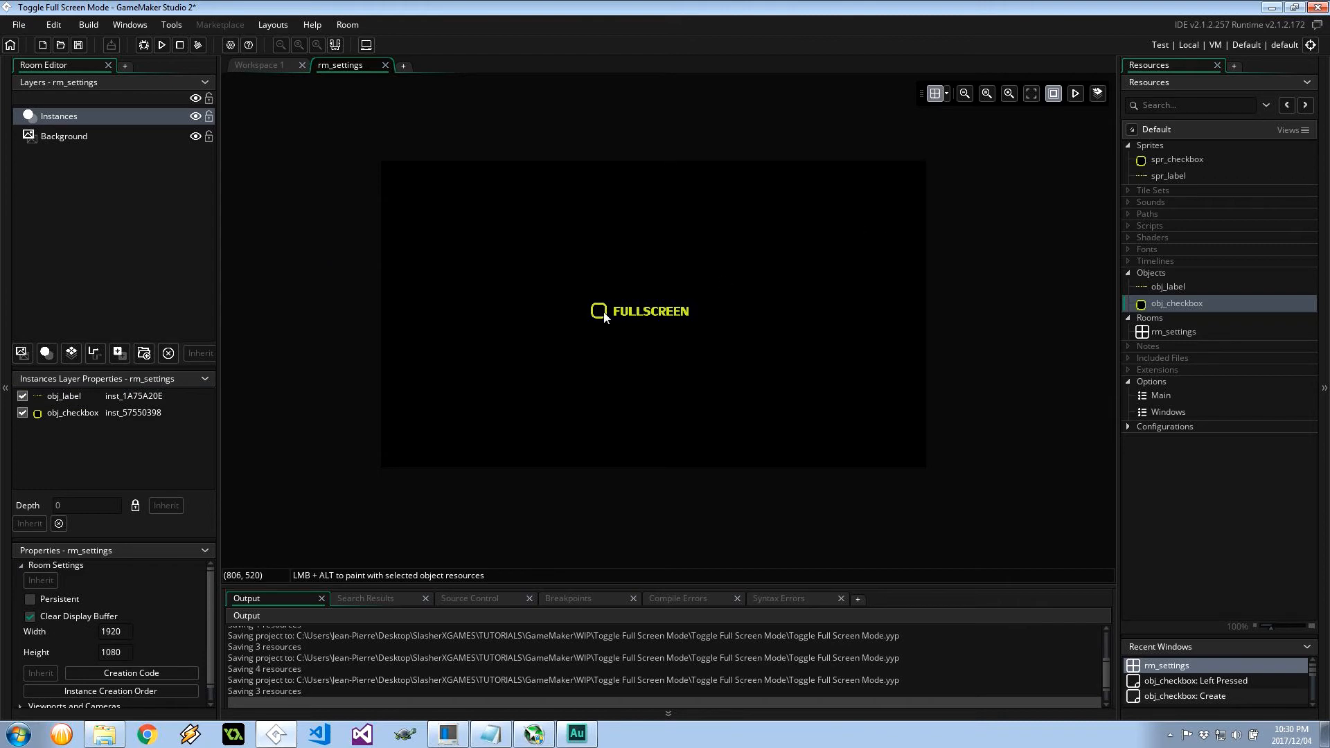
mouse_move(543, 239)
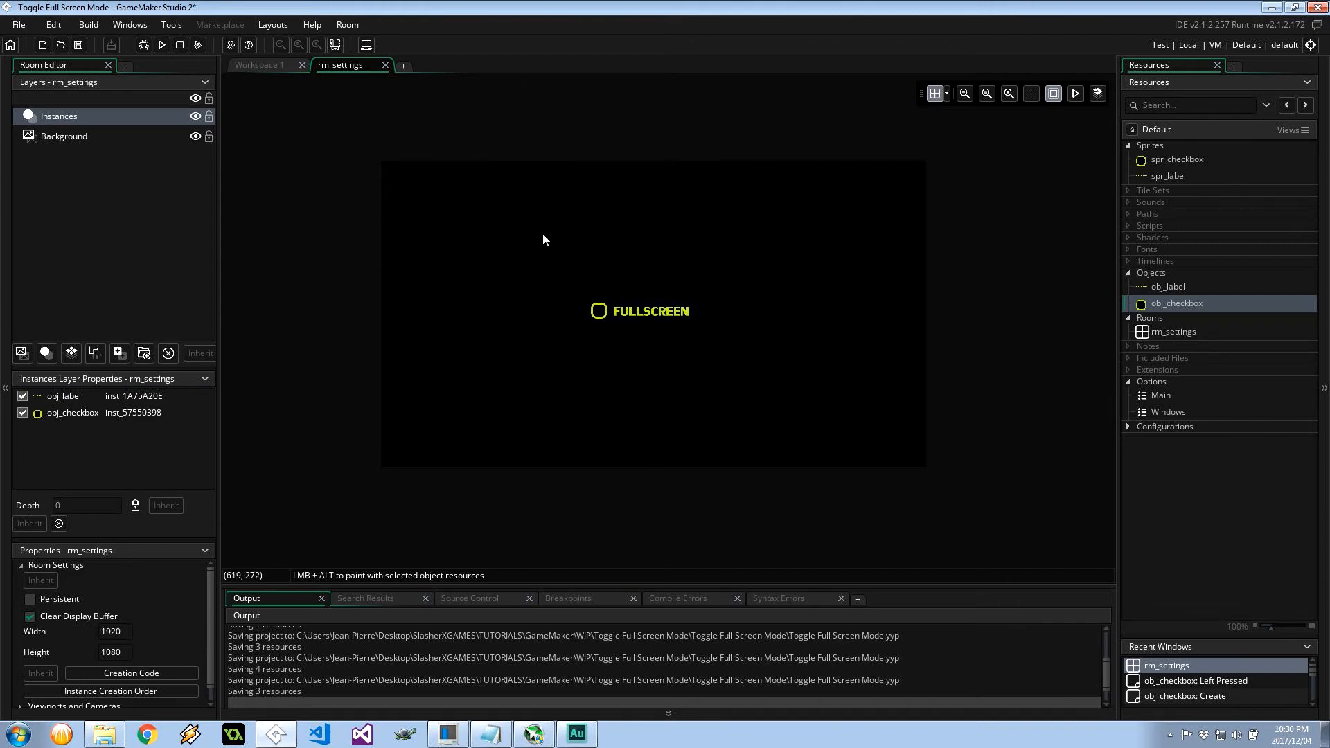
mouse_move(645, 314)
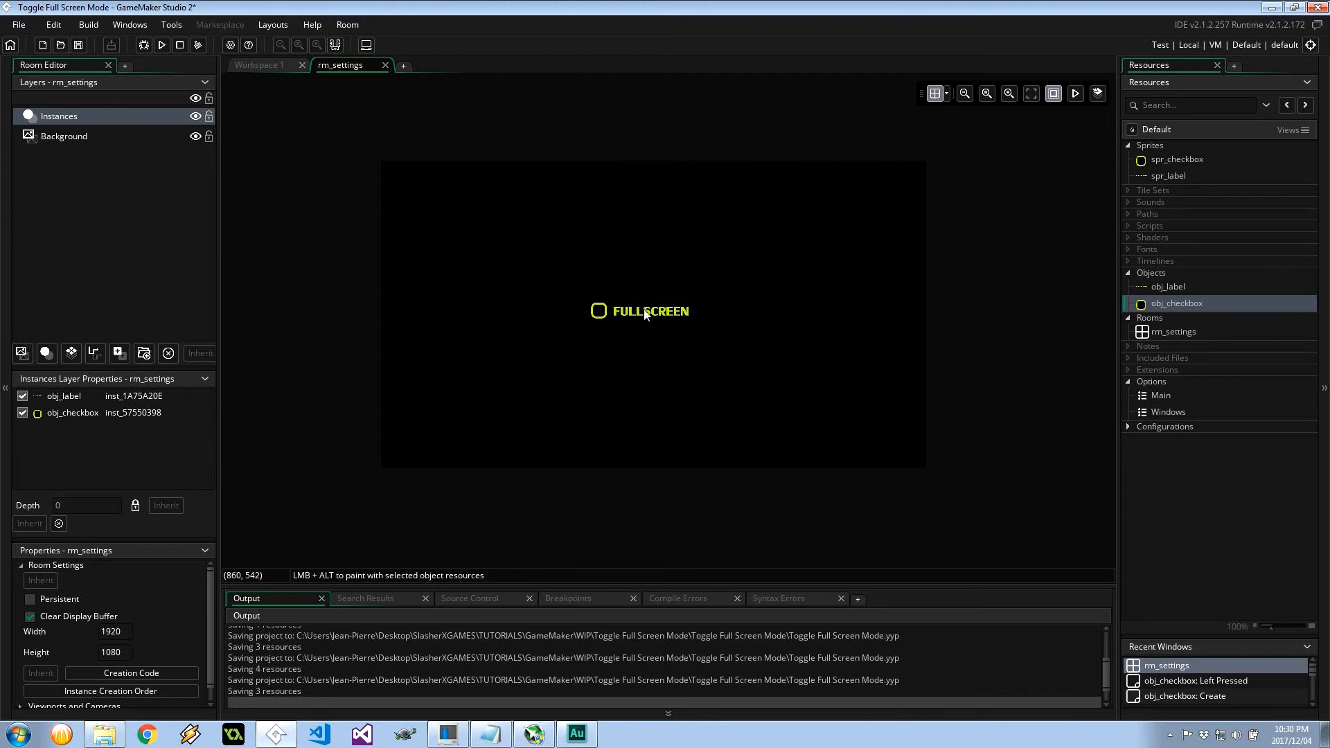
mouse_move(627, 393)
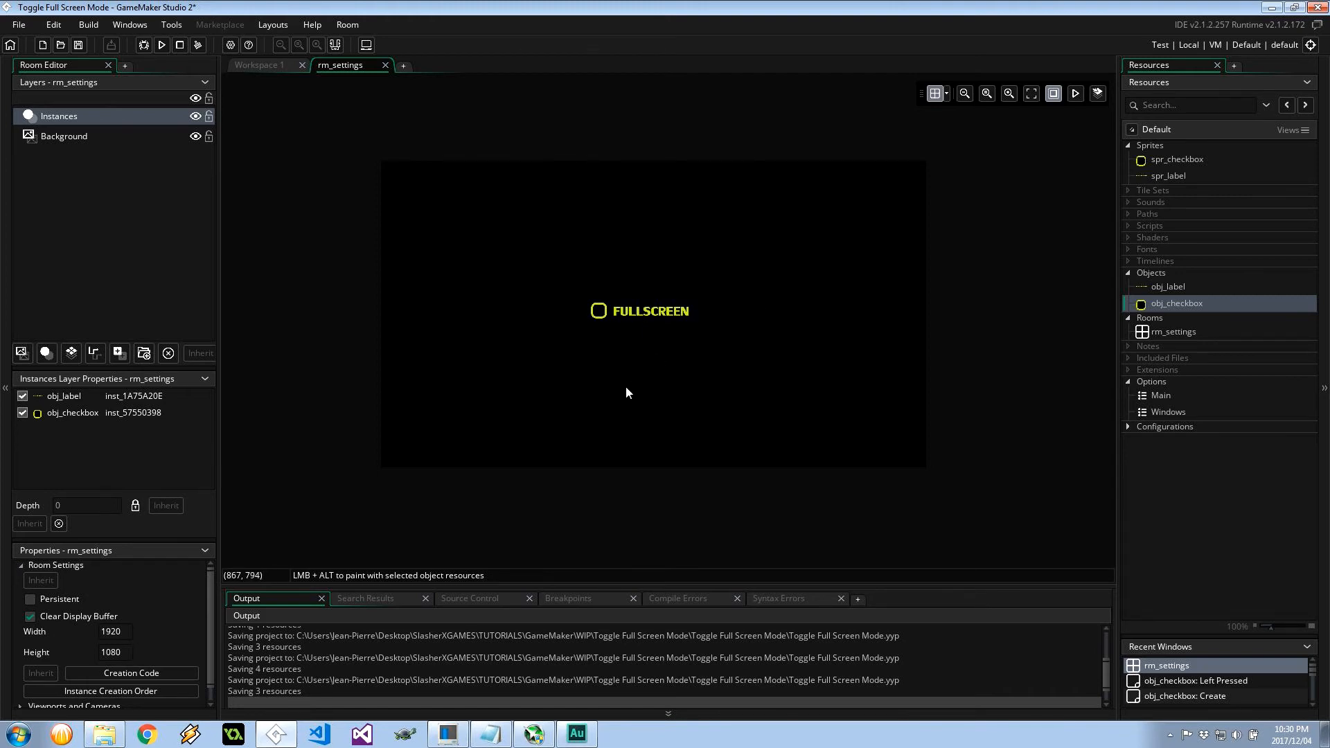
mouse_move(759, 421)
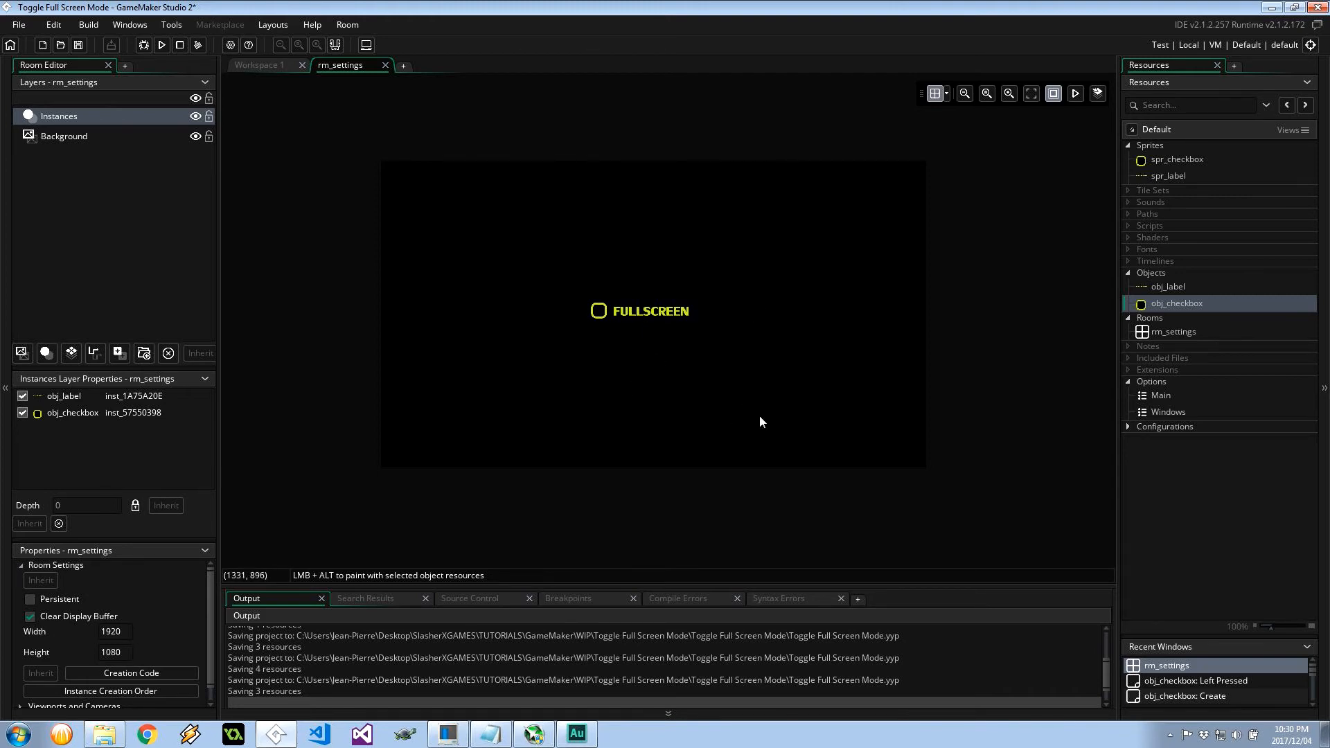
mouse_move(616, 304)
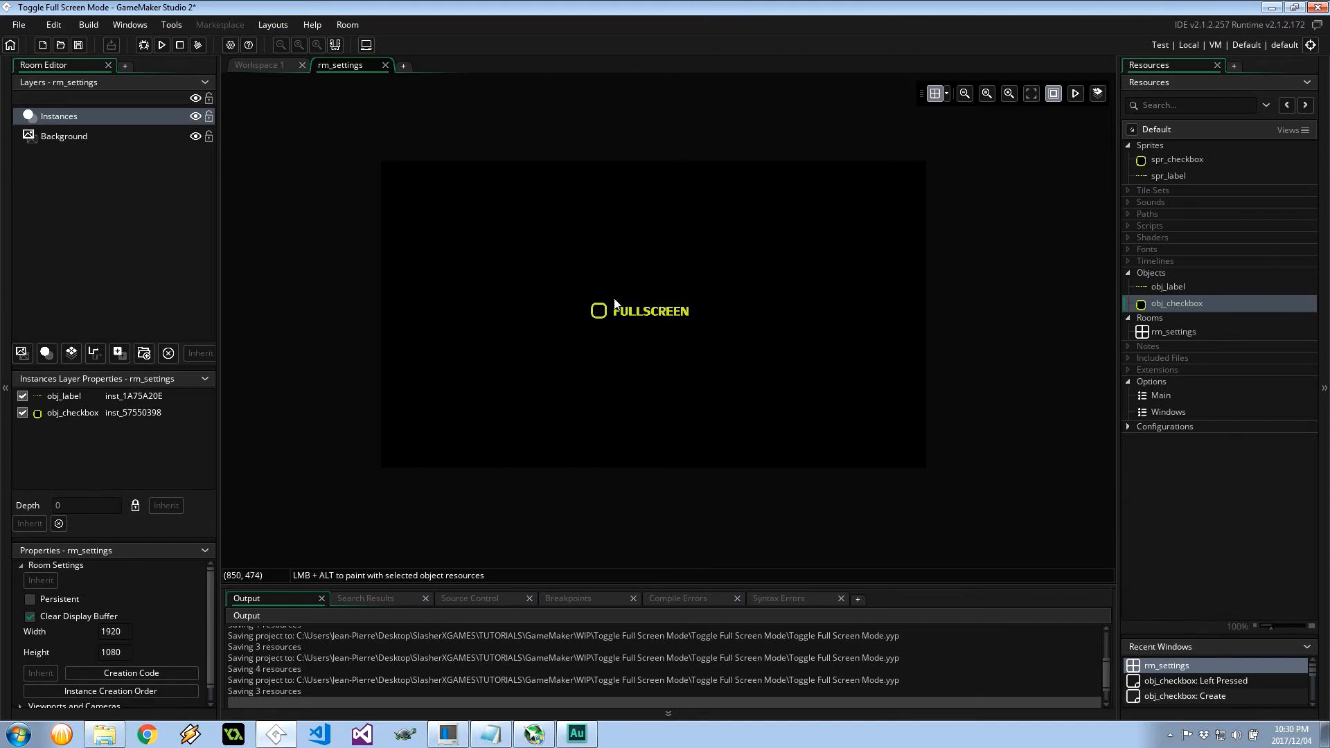
mouse_move(201, 479)
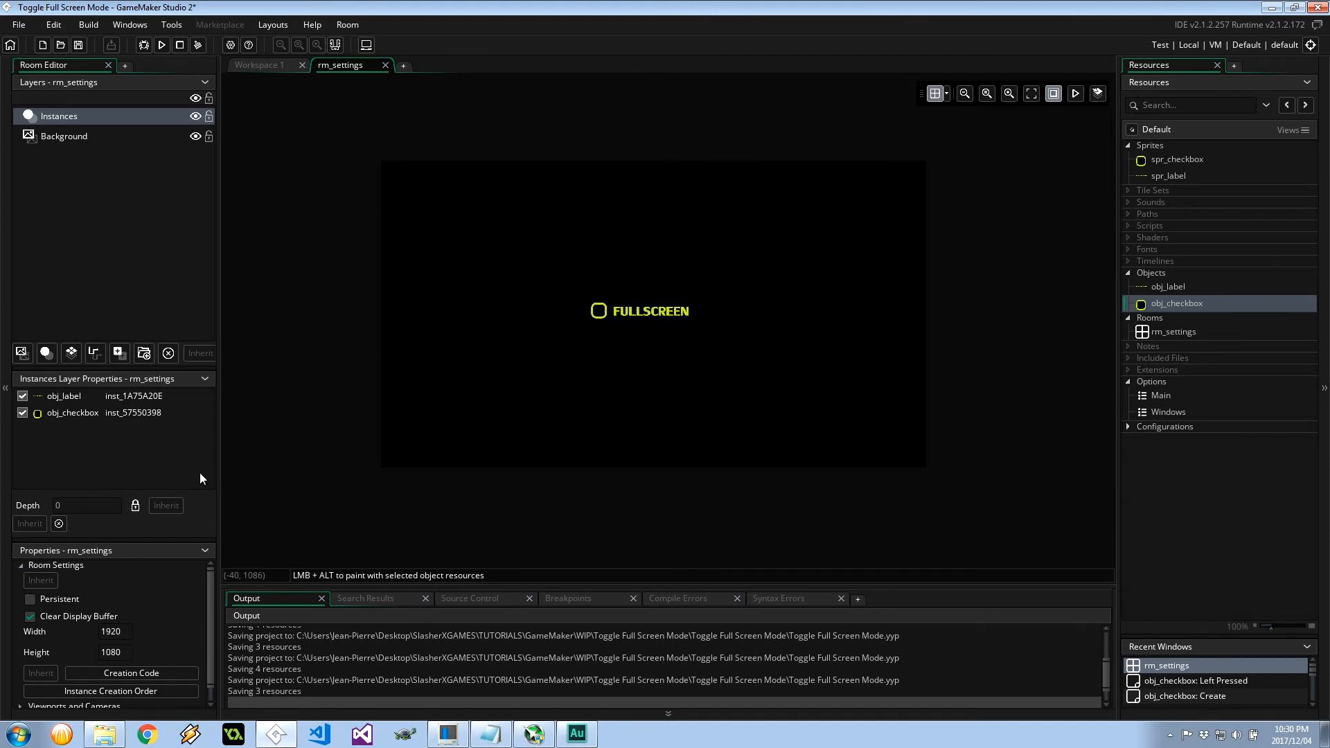
mouse_move(186, 593)
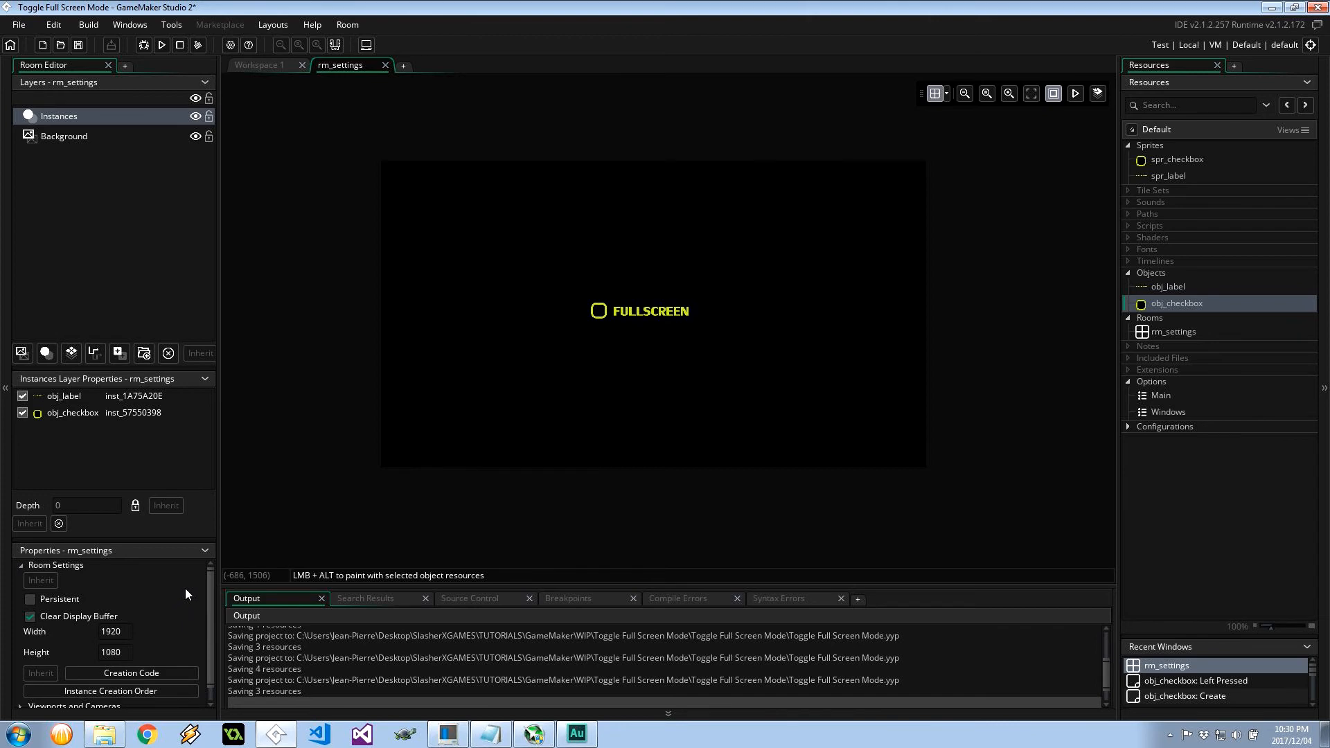